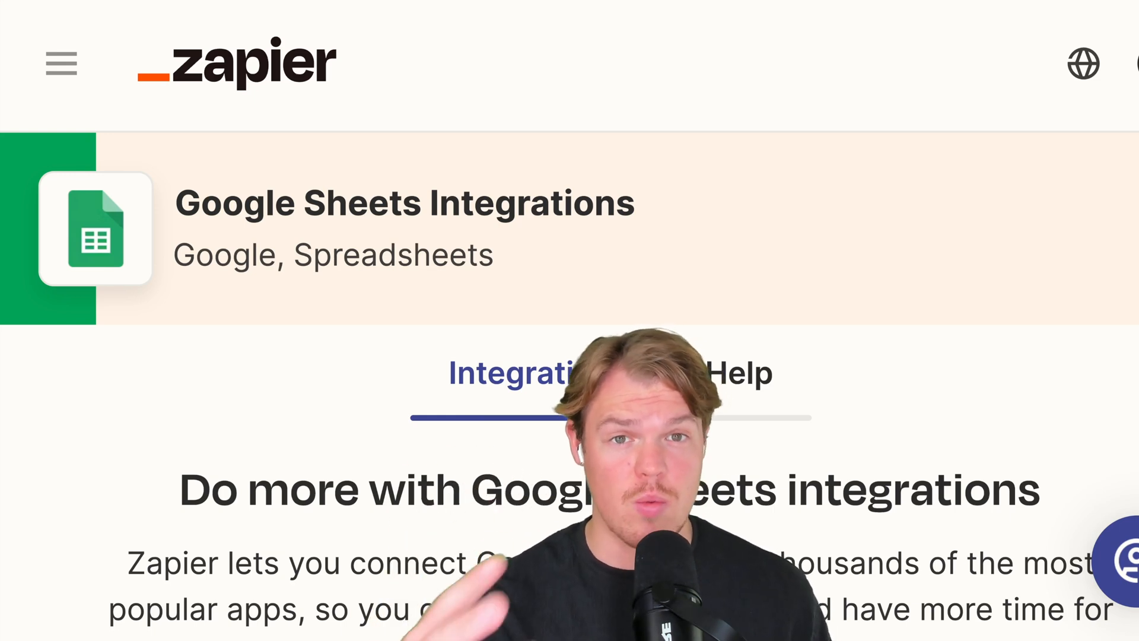
Scroll through the Google Sheets triggers and actions, then browse the Email Newsletters apps
scroll("down", 3)
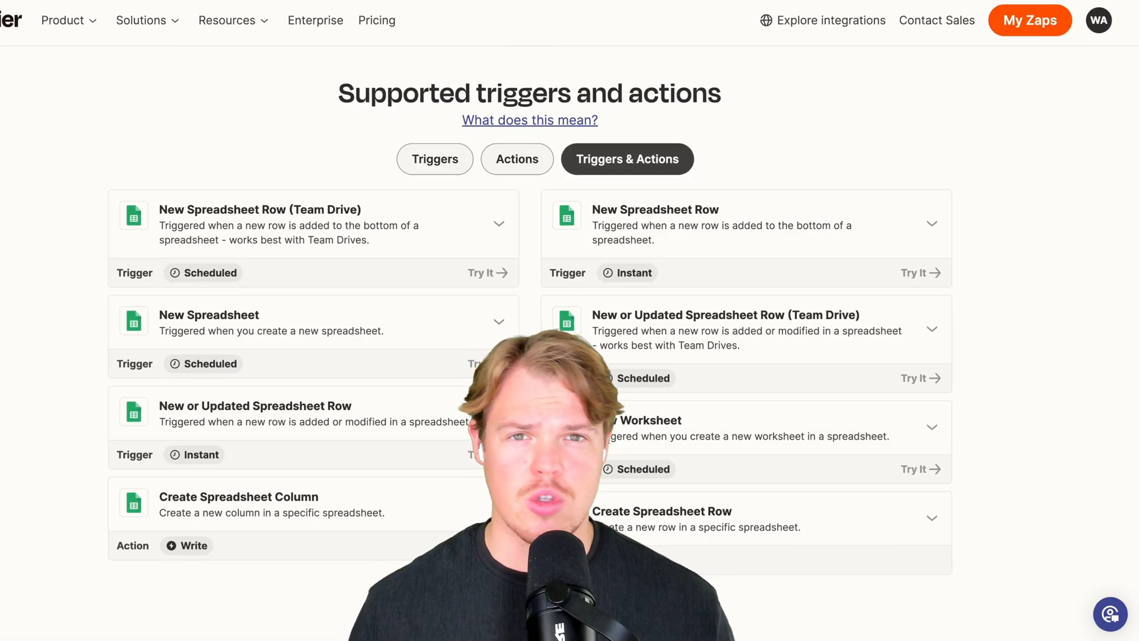
scroll("down", 3)
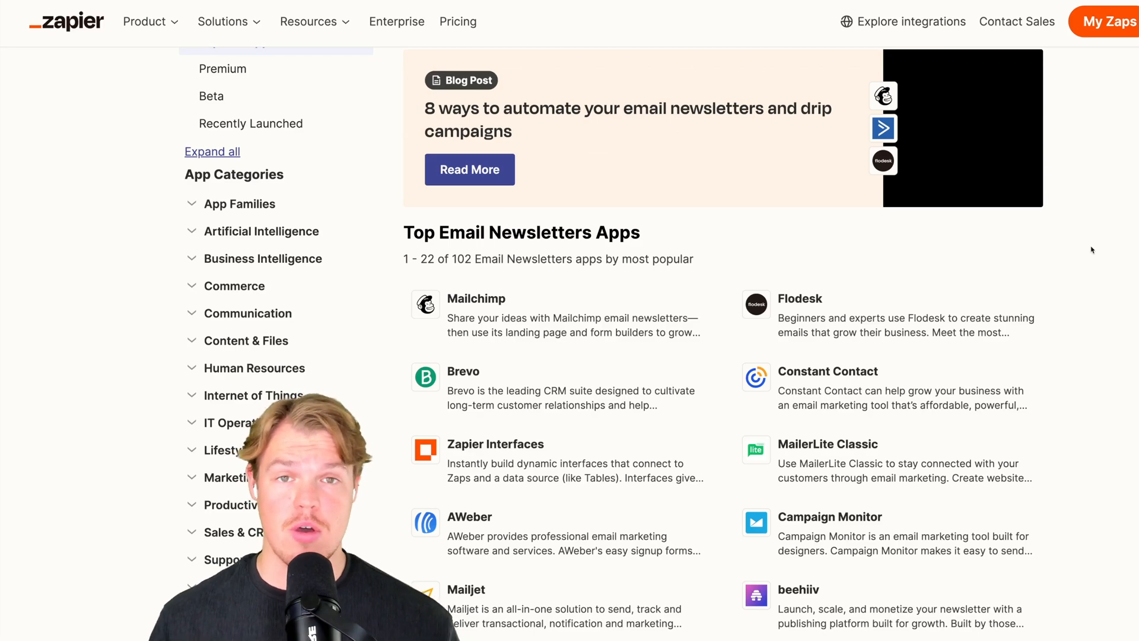
scroll("down", 3)
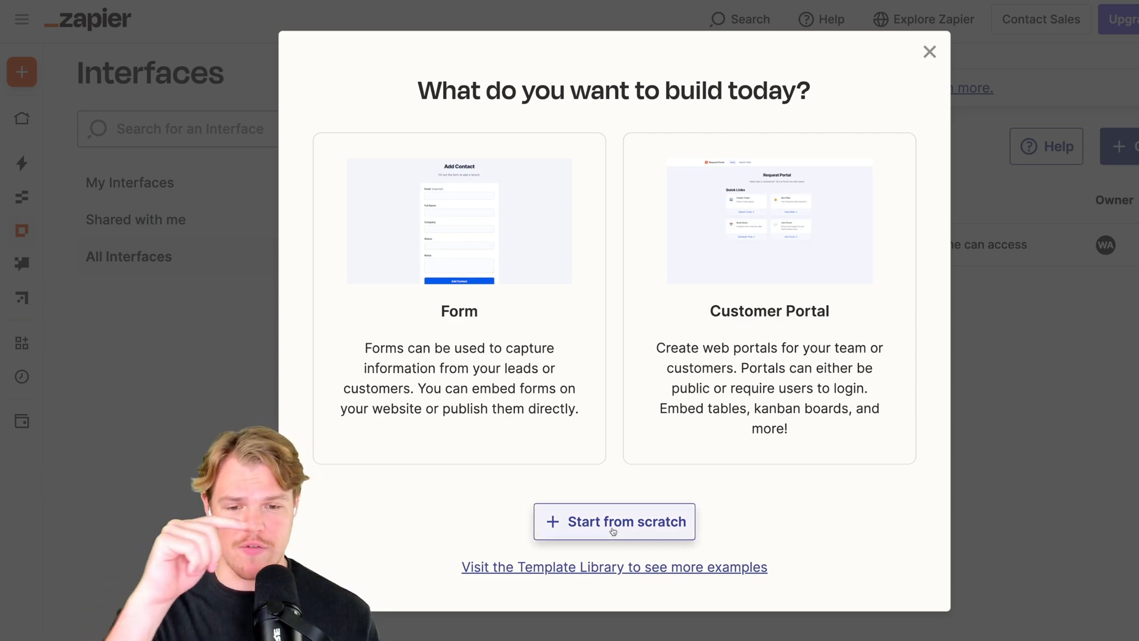
Start a blank interface from scratch and add a Form block to its page
left_click(614, 522)
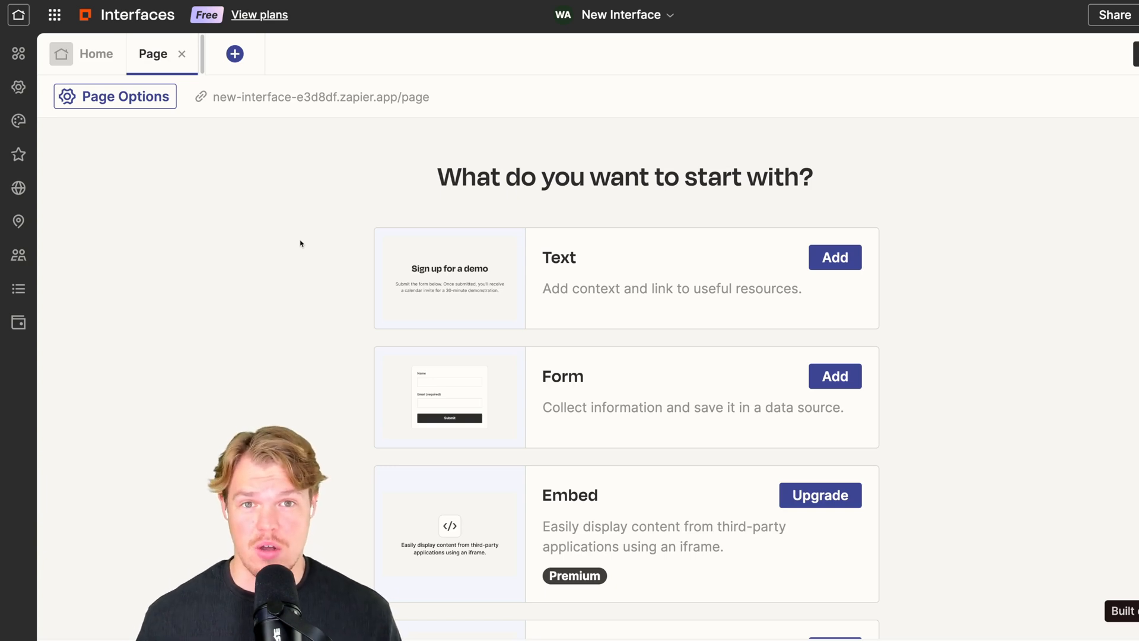
left_click(833, 376)
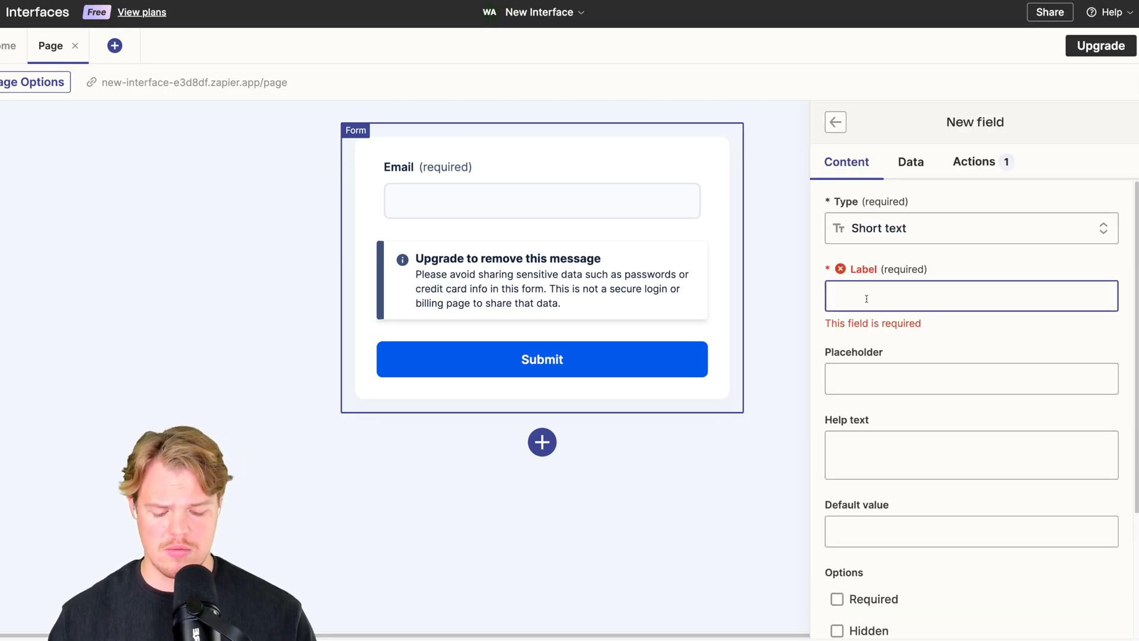
Add a required Business Name text field and a Business Size dropdown (1-10, 11-500, 500+)
type("Business Nam")
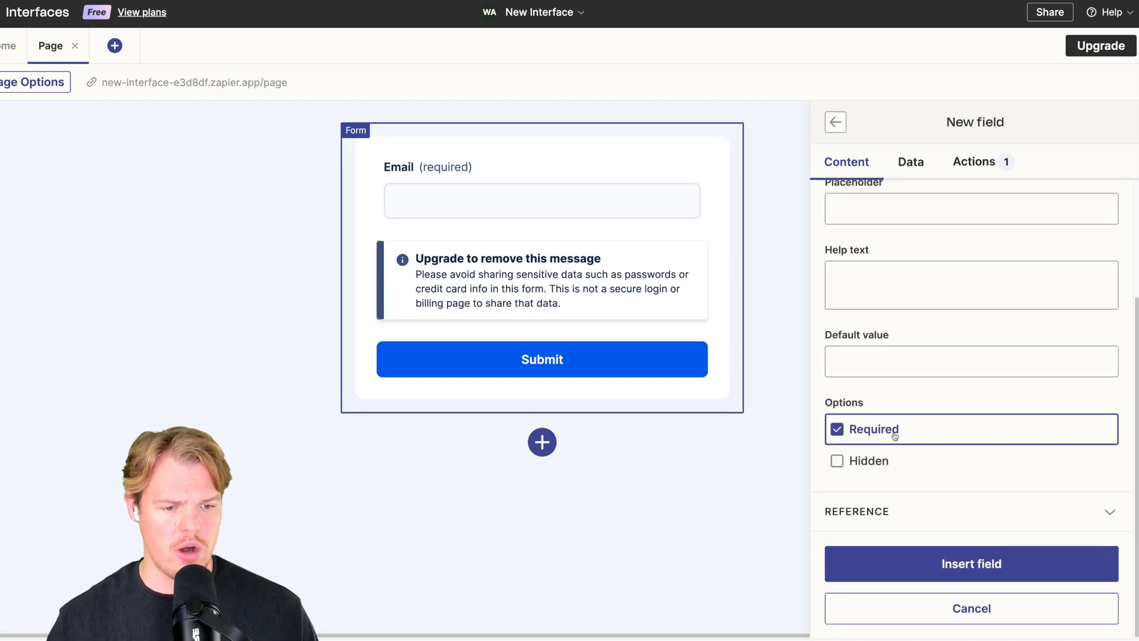
left_click(971, 563)
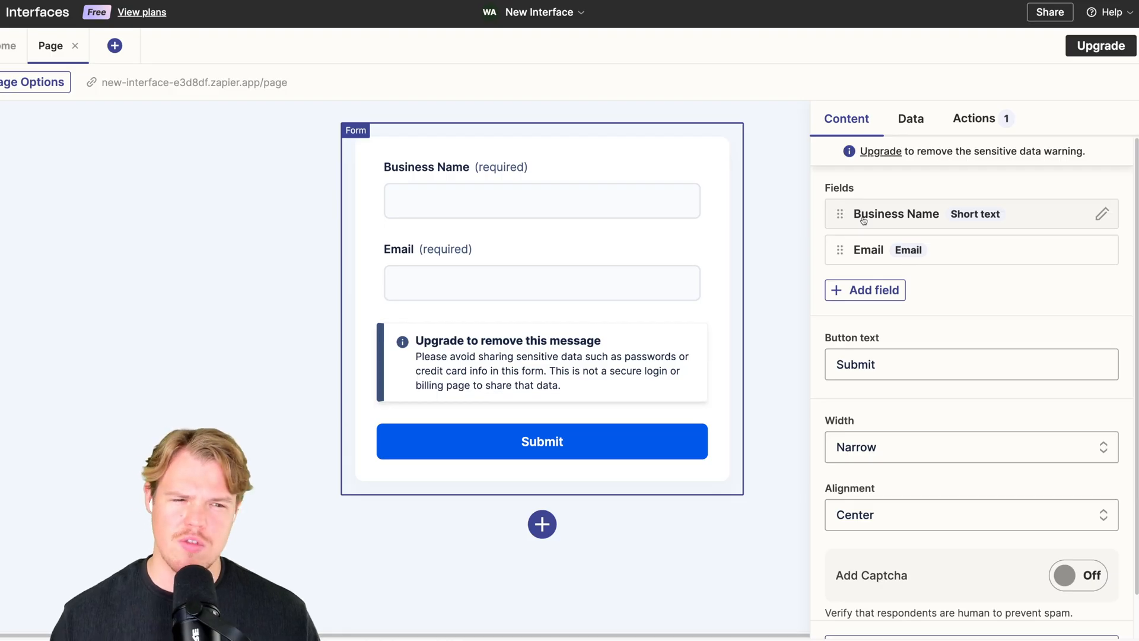
mouse_move(499, 252)
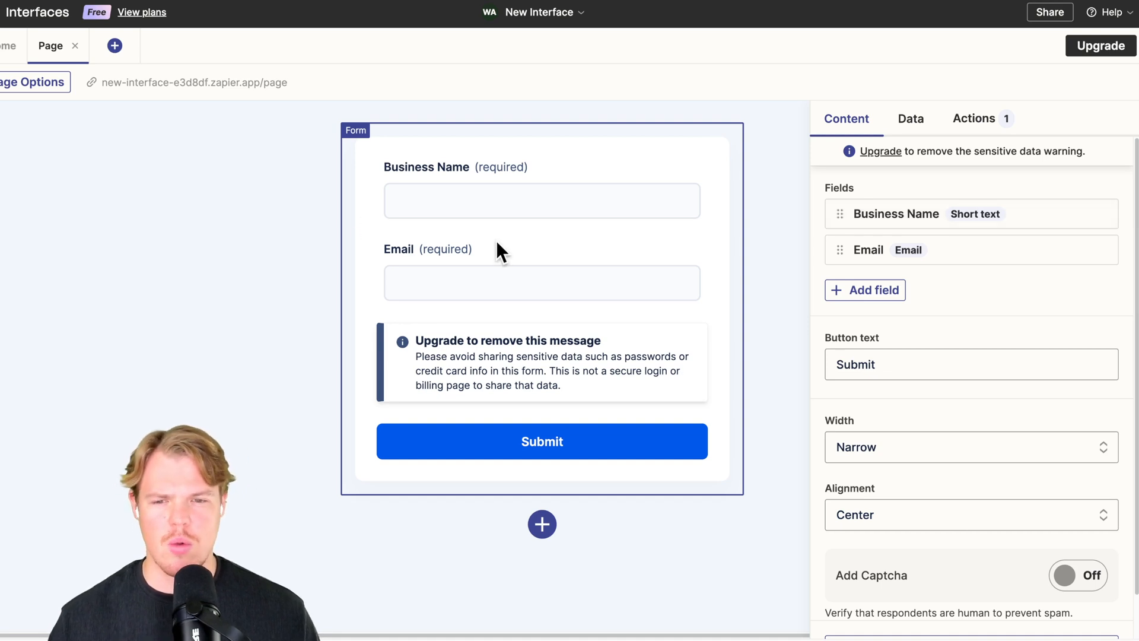
left_click(864, 290)
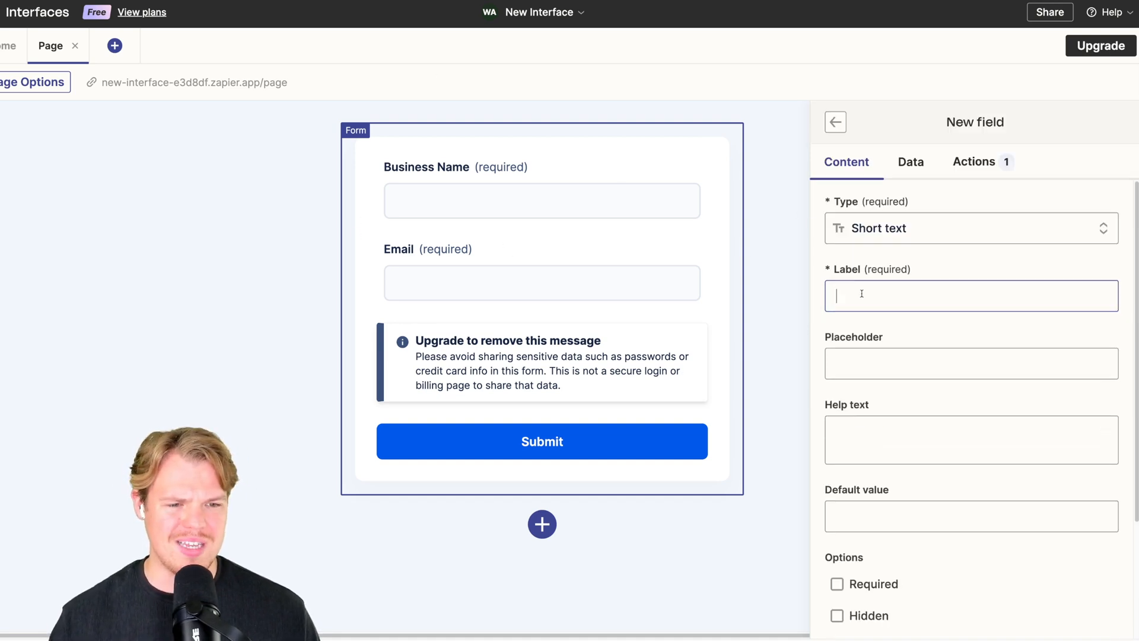
left_click(970, 227)
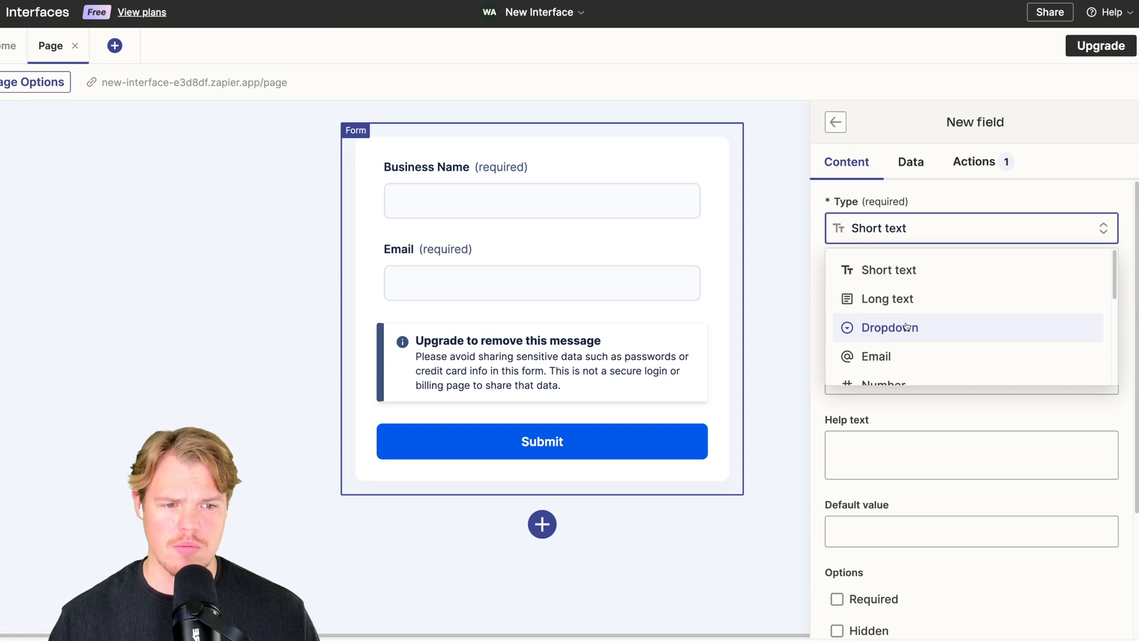
left_click(888, 327)
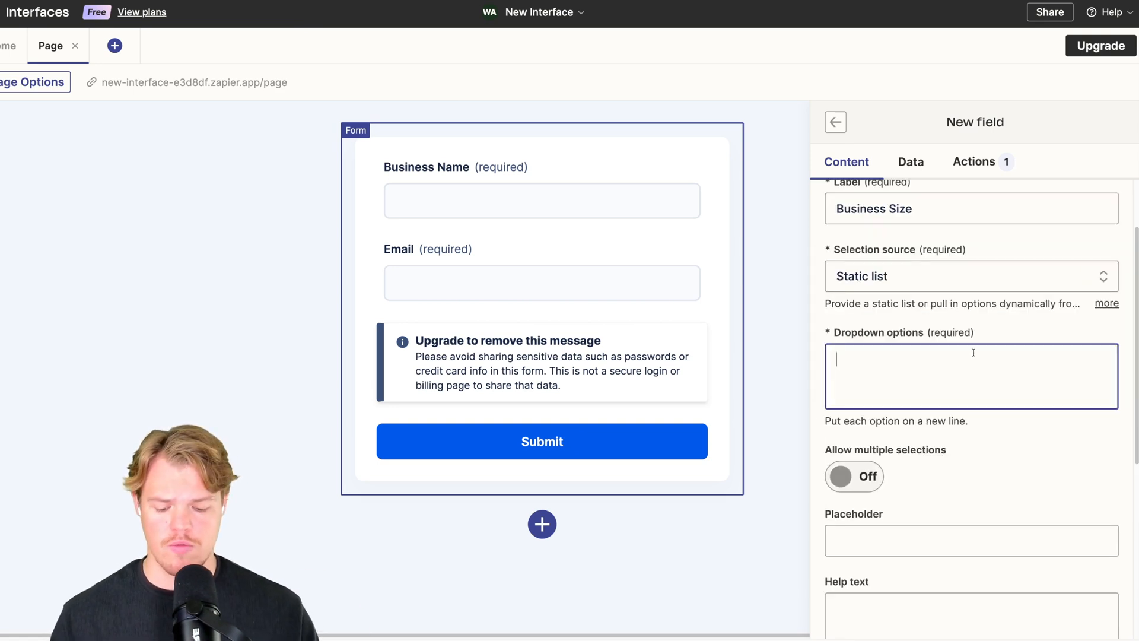
type("1-10")
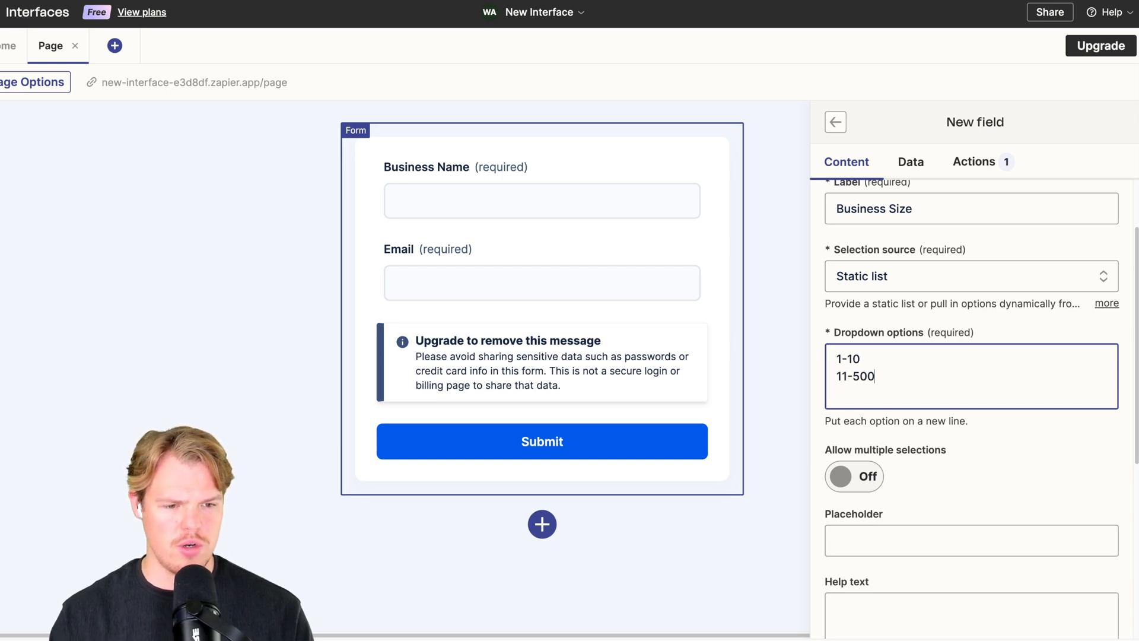
type("50")
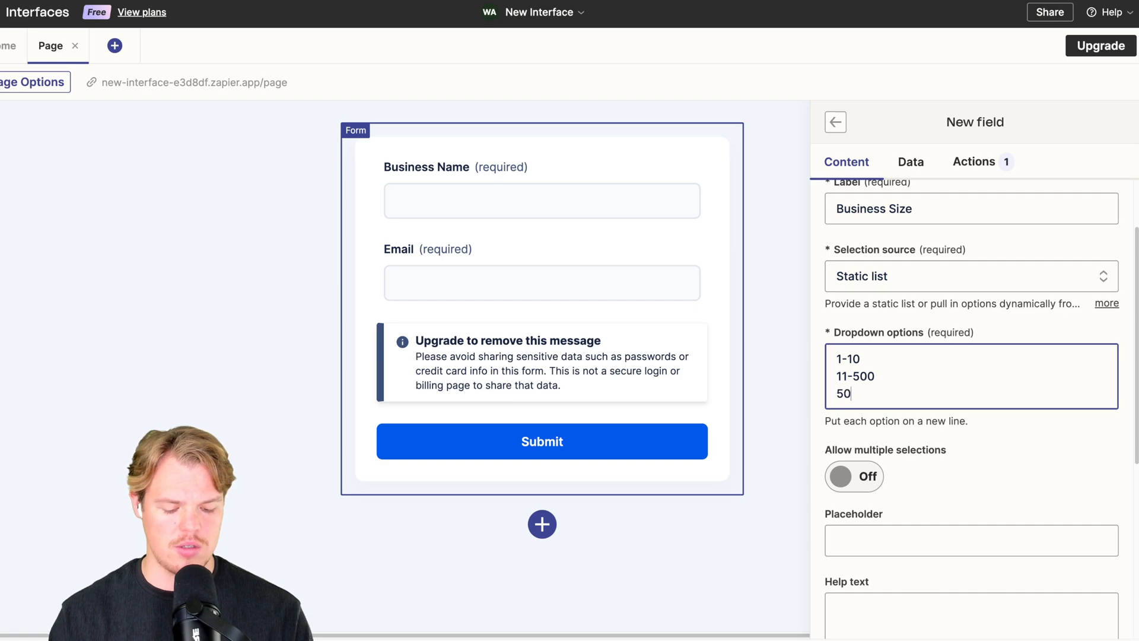
scroll("down", 3)
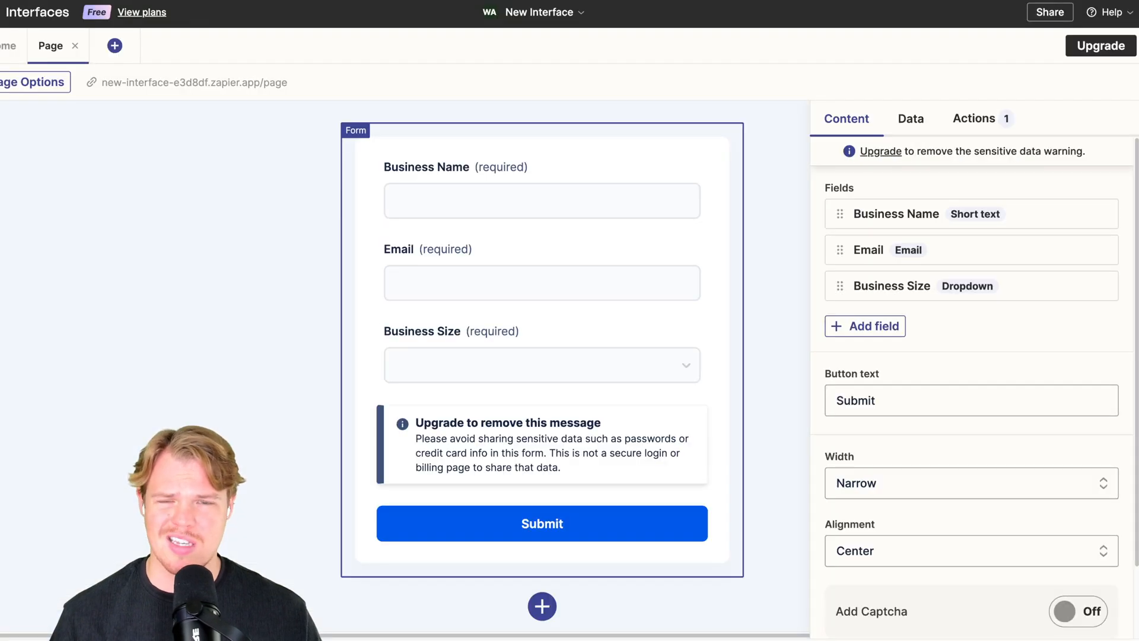
Insert a required checkbox labelled 'Interested in our promotions?' into the form
left_click(864, 325)
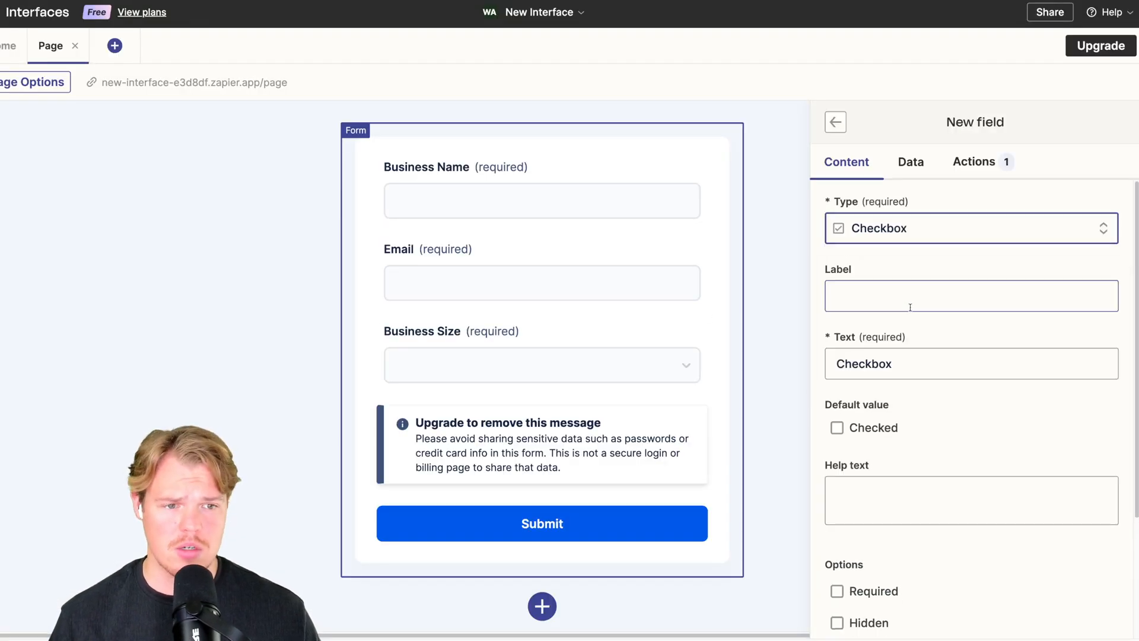
type("Interested in our")
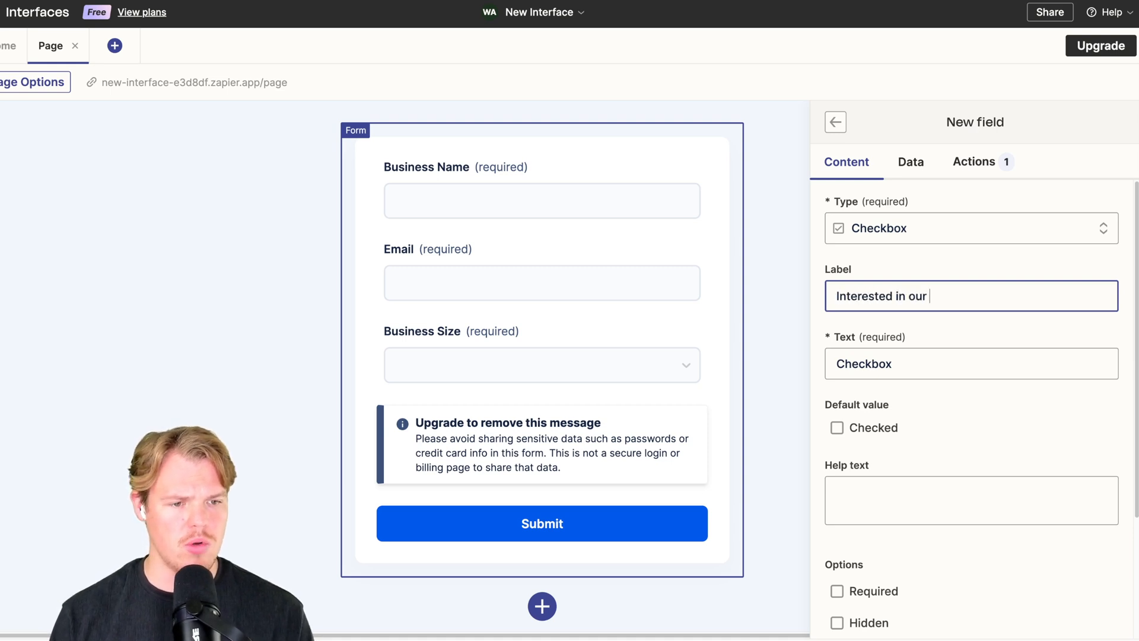
scroll("down", 3)
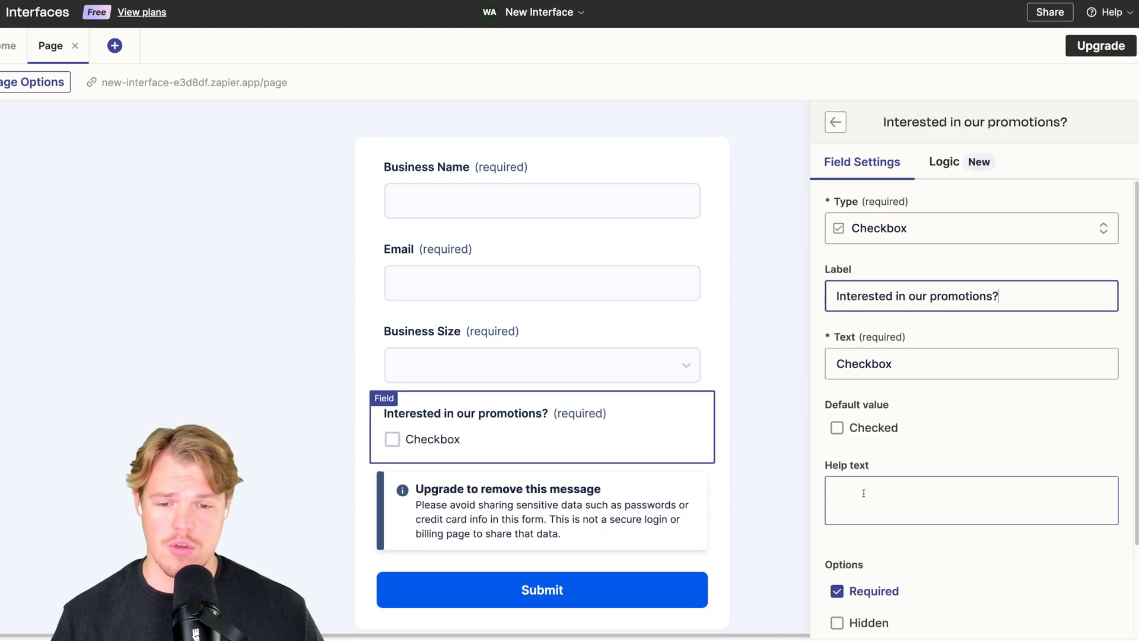
left_click(835, 121)
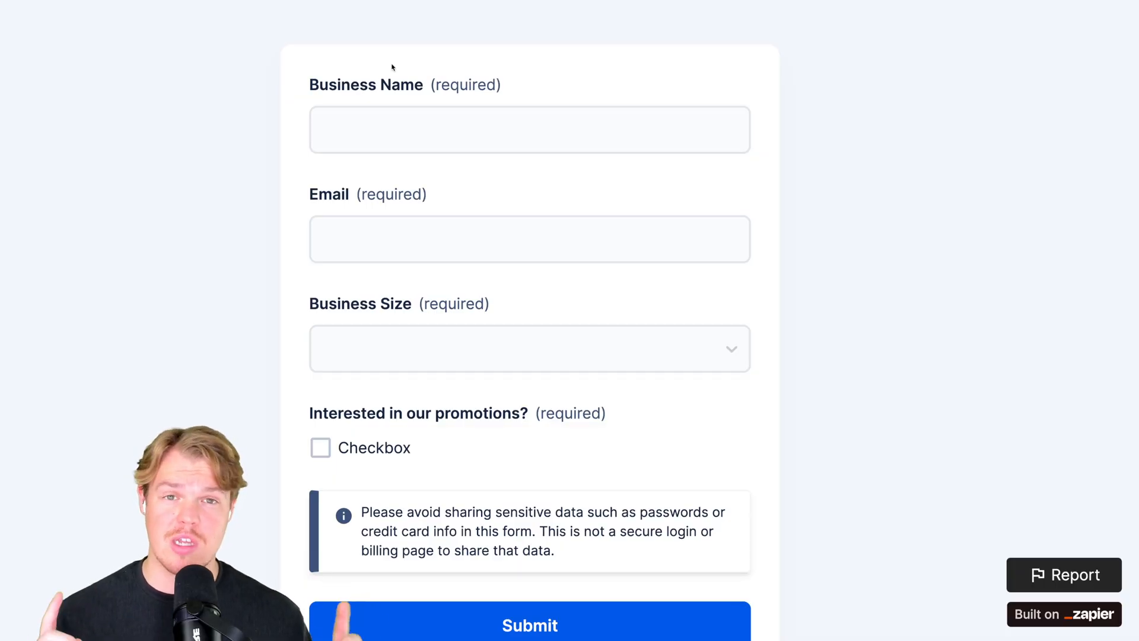
Fill the live form as Jims Bakery, size 1-10, promotions ticked, and submit it
type("J")
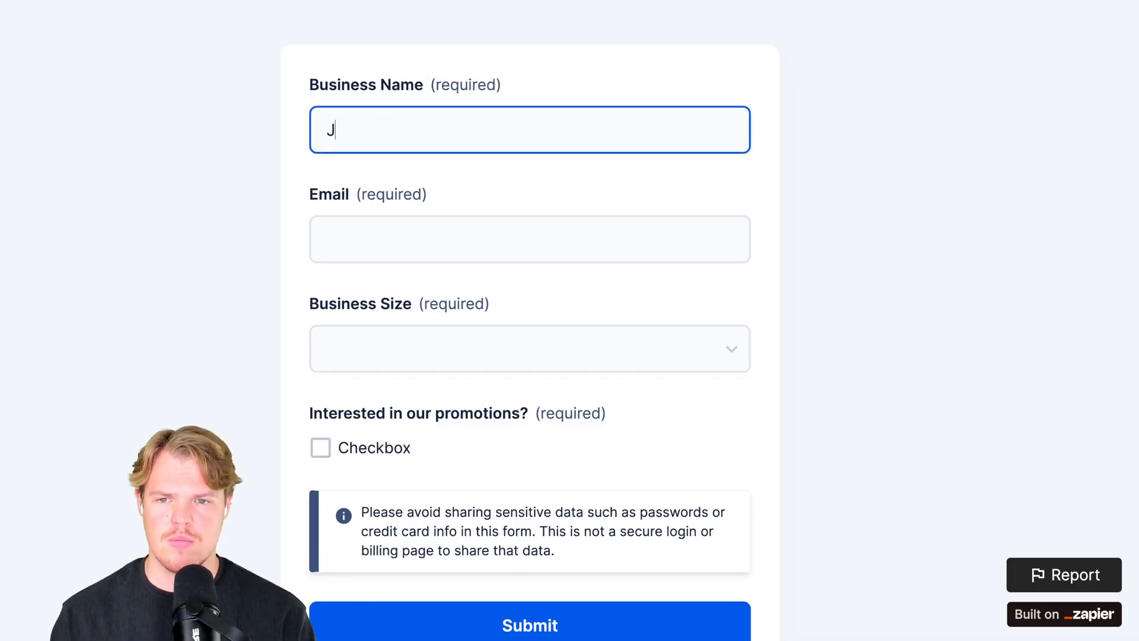
type("ims Bakery")
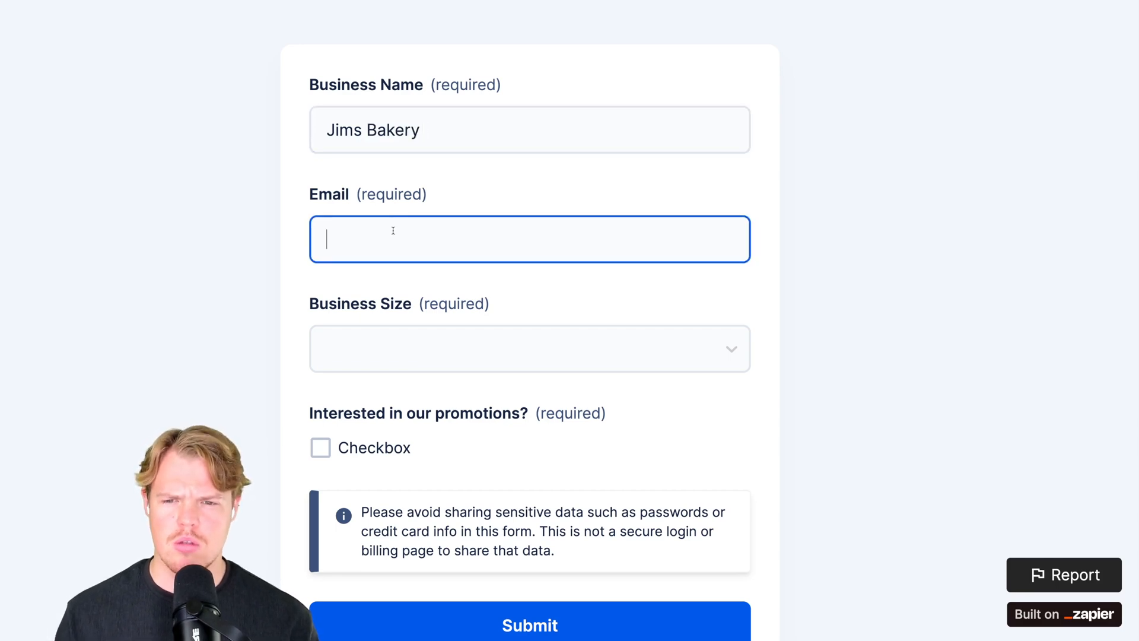
scroll("down", 3)
type("Ji")
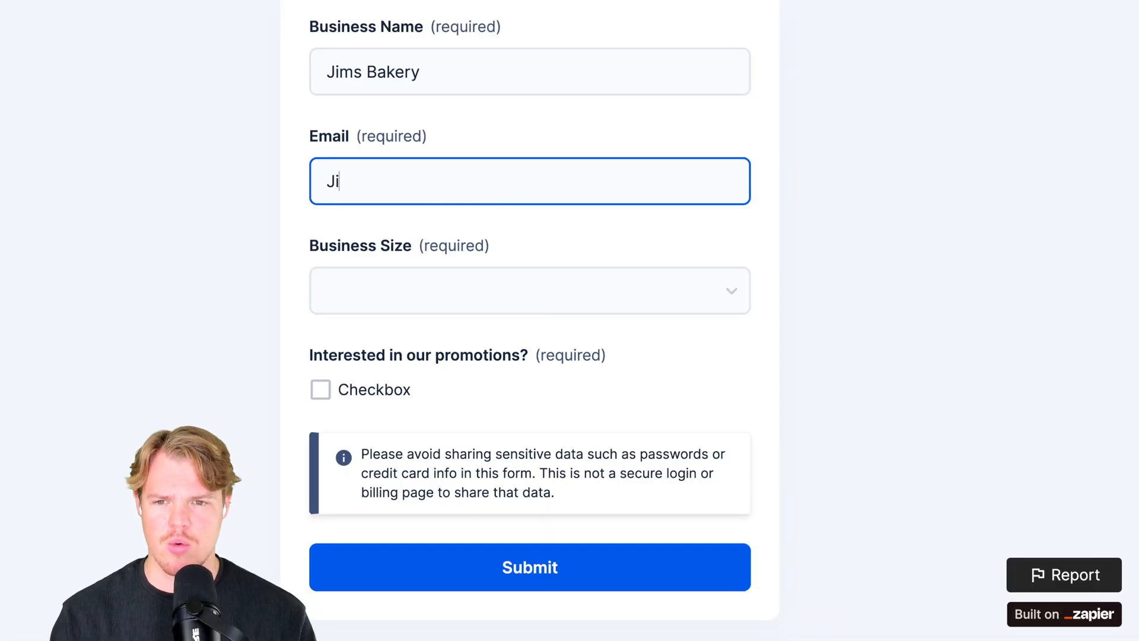
left_click(530, 290)
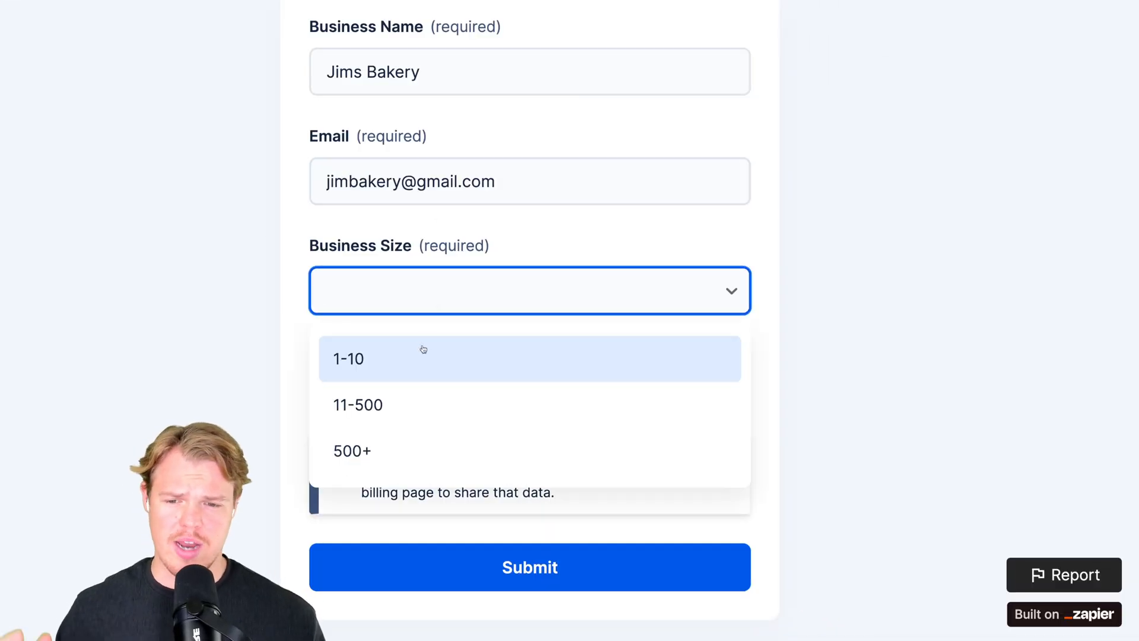
left_click(349, 359)
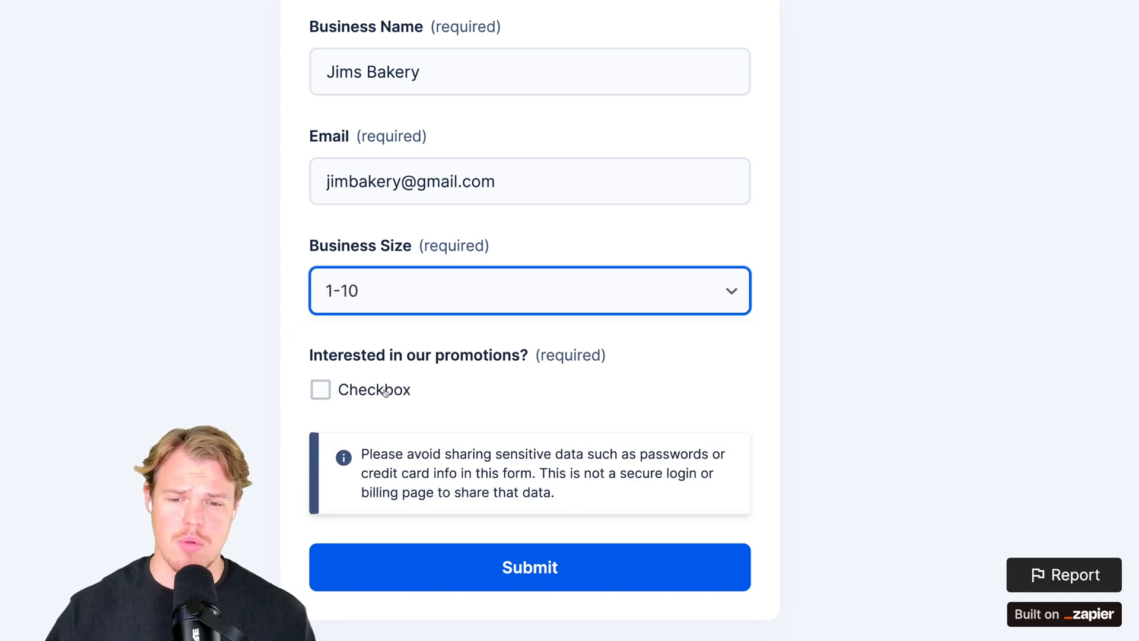
left_click(320, 389)
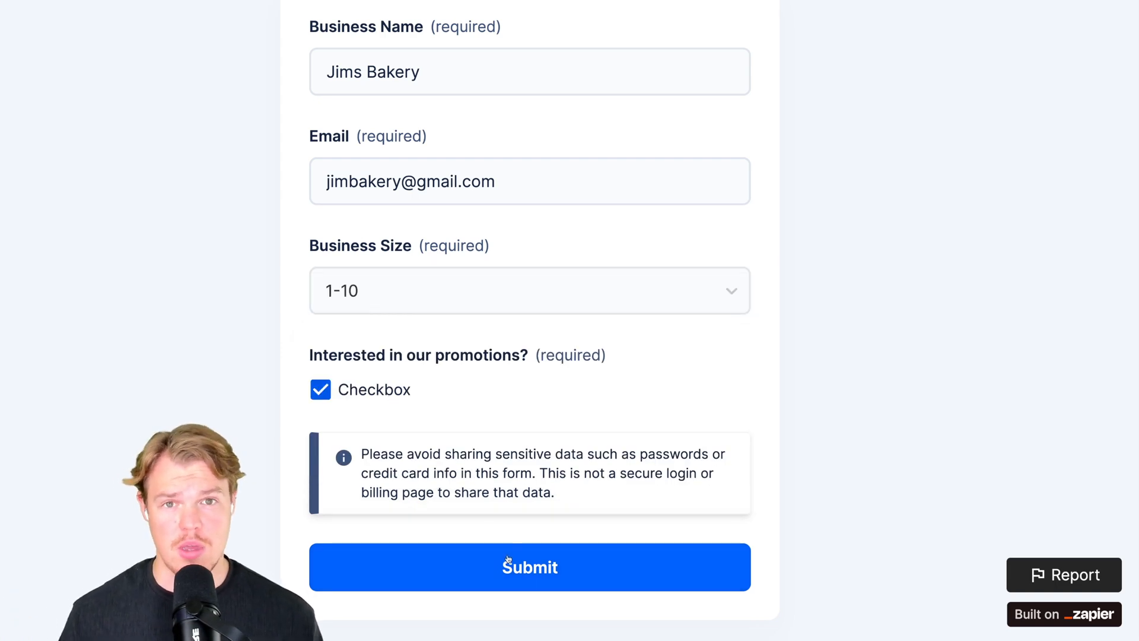
left_click(530, 567)
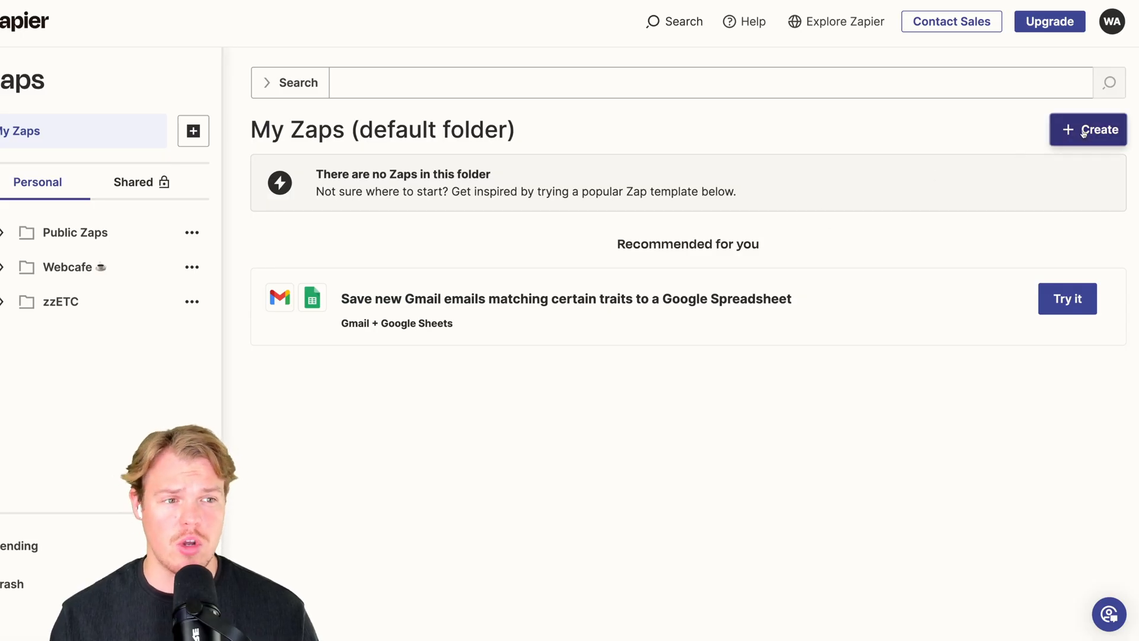
Create a Zap triggered by Interfaces Form Submission Created, tested with the Jims Bakery record
left_click(1087, 129)
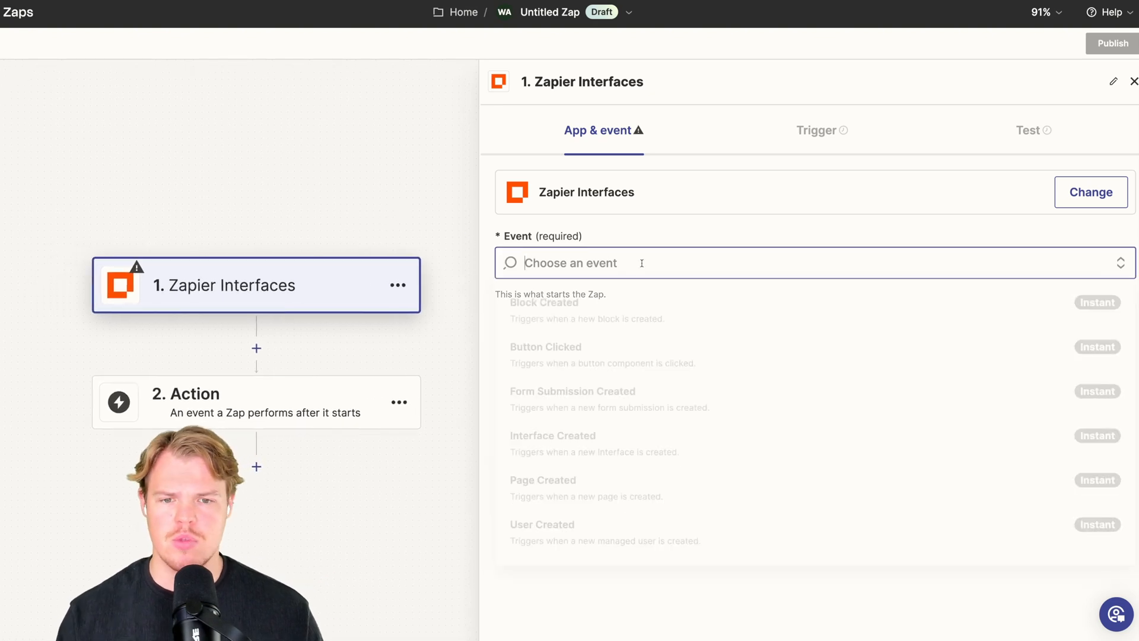
left_click(572, 390)
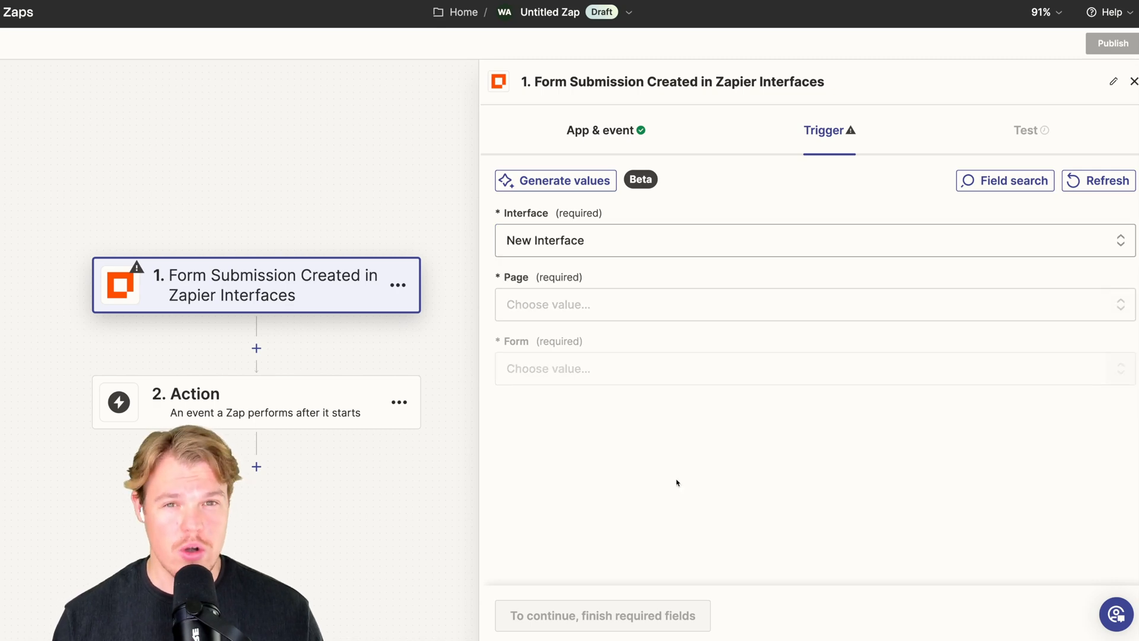
left_click(813, 305)
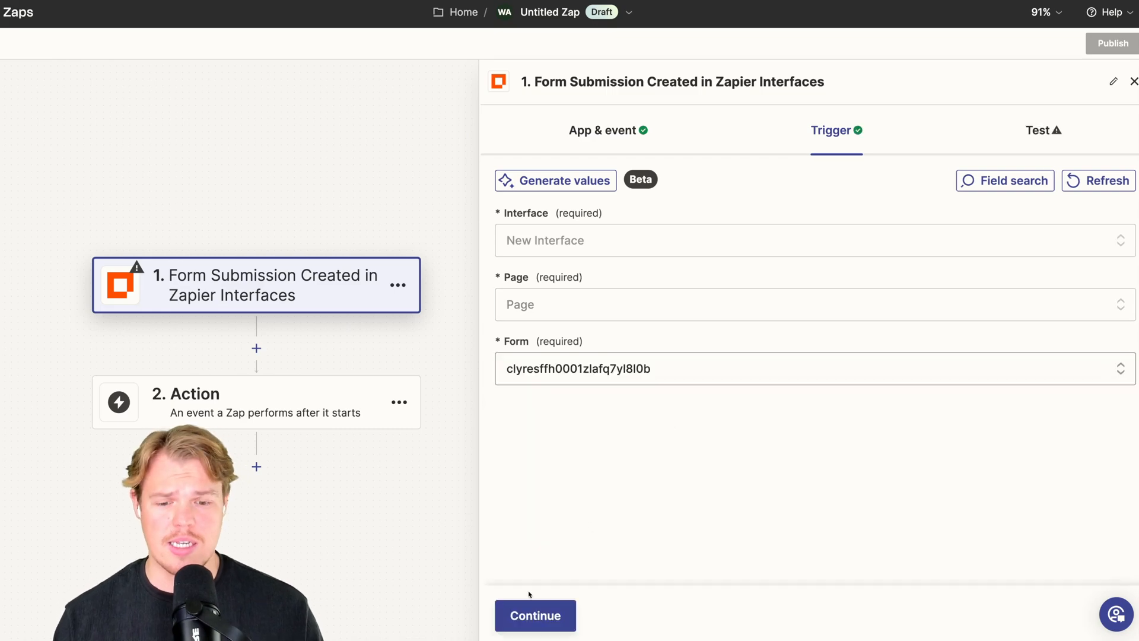
left_click(534, 615)
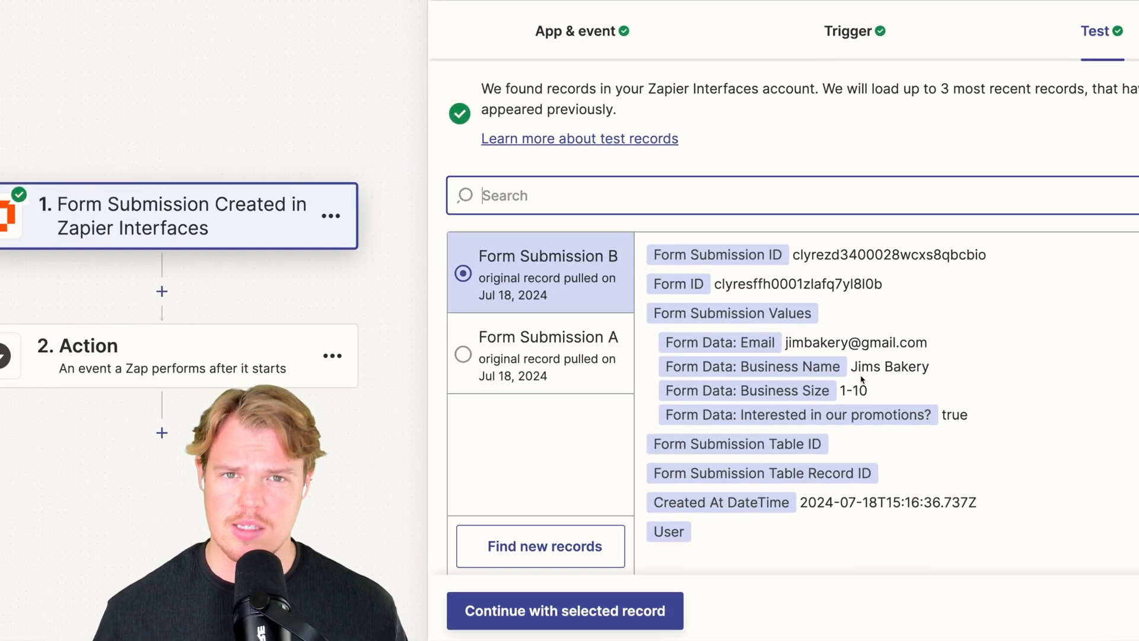
scroll("down", 3)
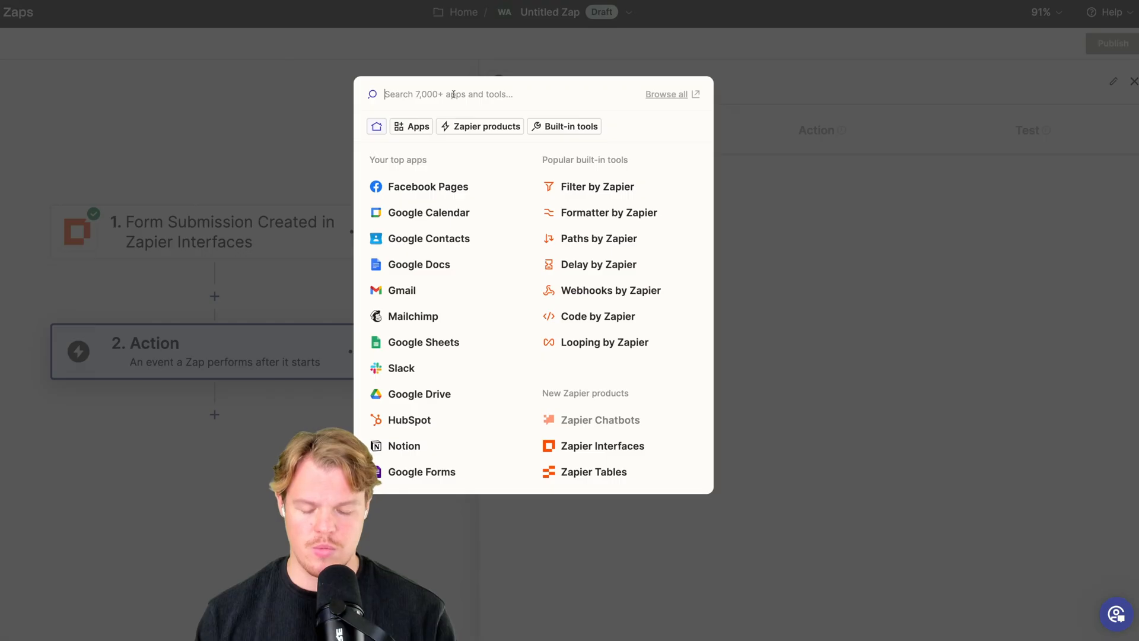
Set step 2 to Google Sheets Create Spreadsheet Row in Best Cafe Ever LLC, Sheet1
left_click(424, 342)
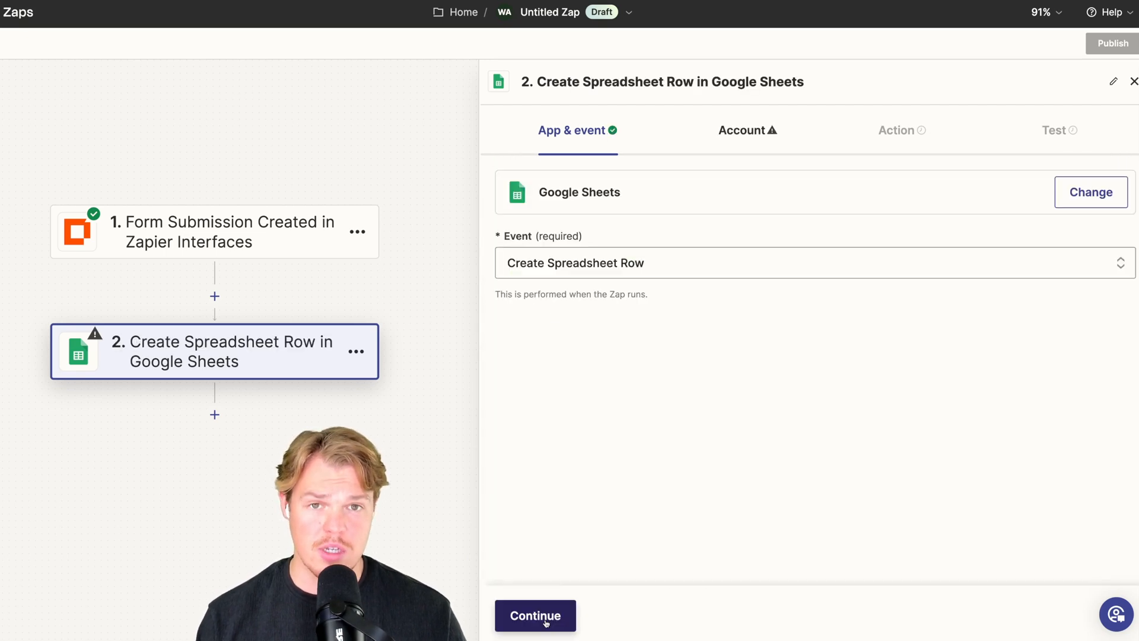
left_click(535, 615)
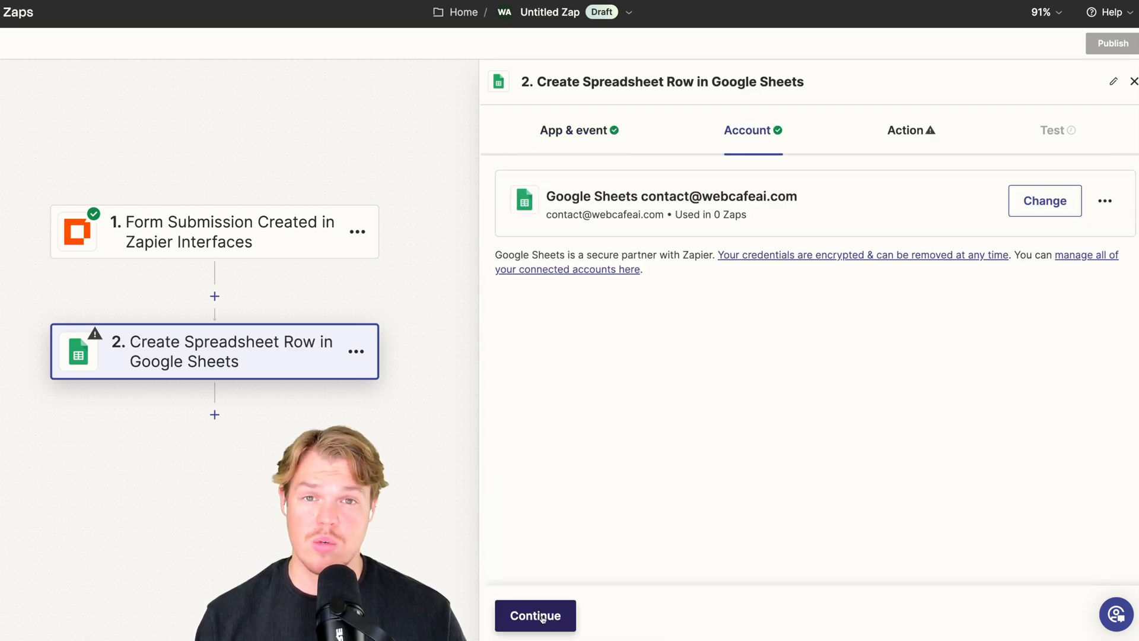
left_click(535, 615)
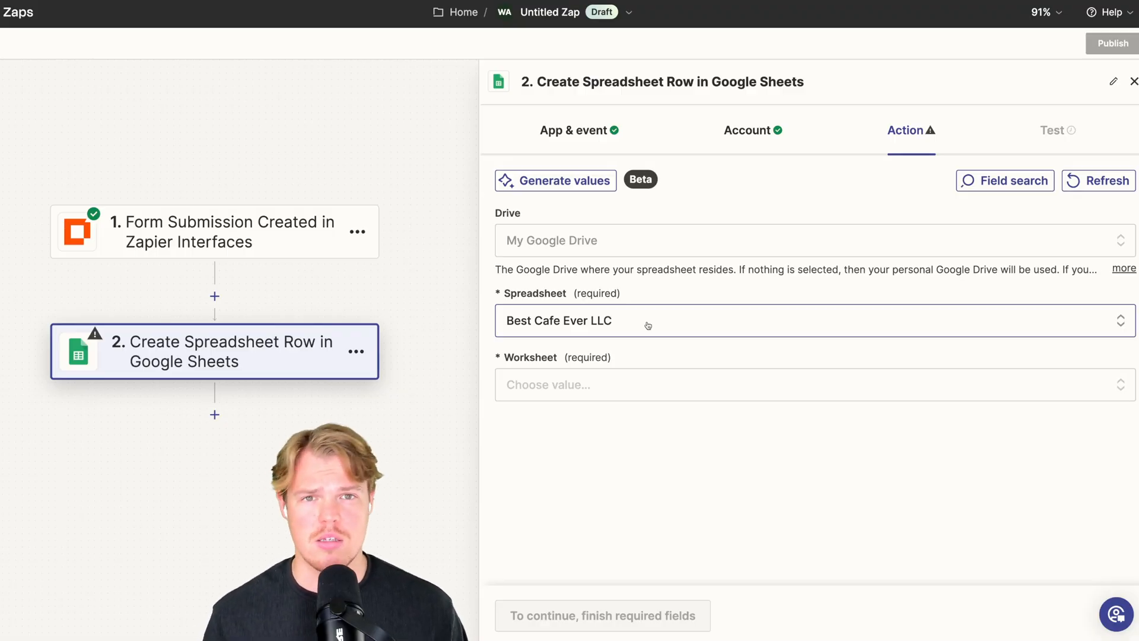
left_click(799, 385)
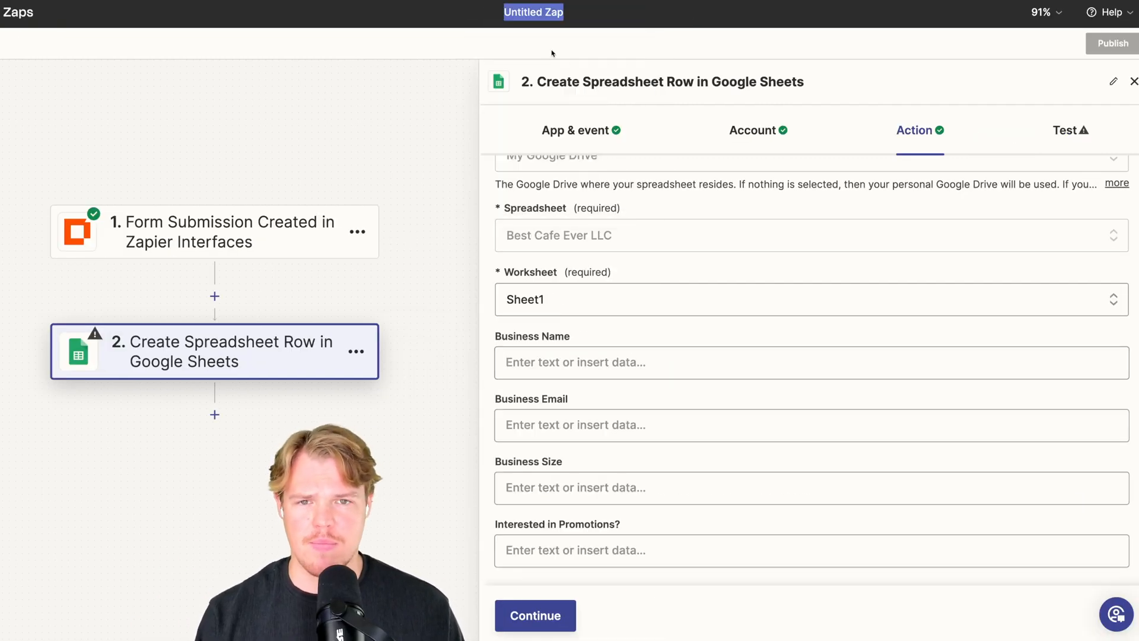
Rename the Zap 'Automate Email Marketing' and map Business Name, Email, Size and Promotions answers
type("Automate Email Marketing")
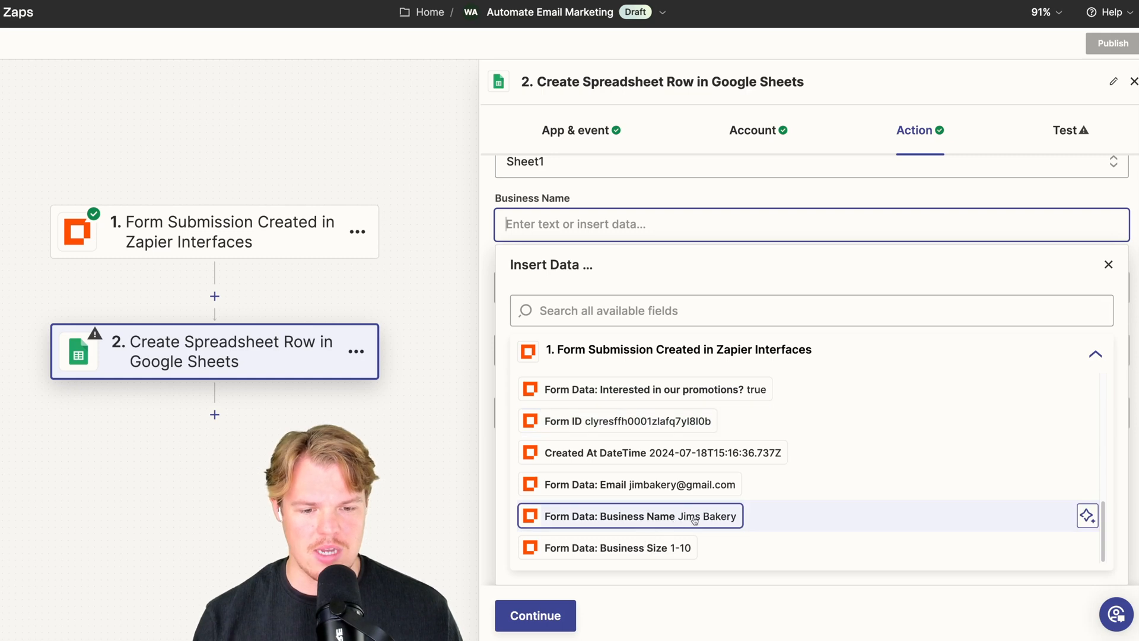
left_click(631, 516)
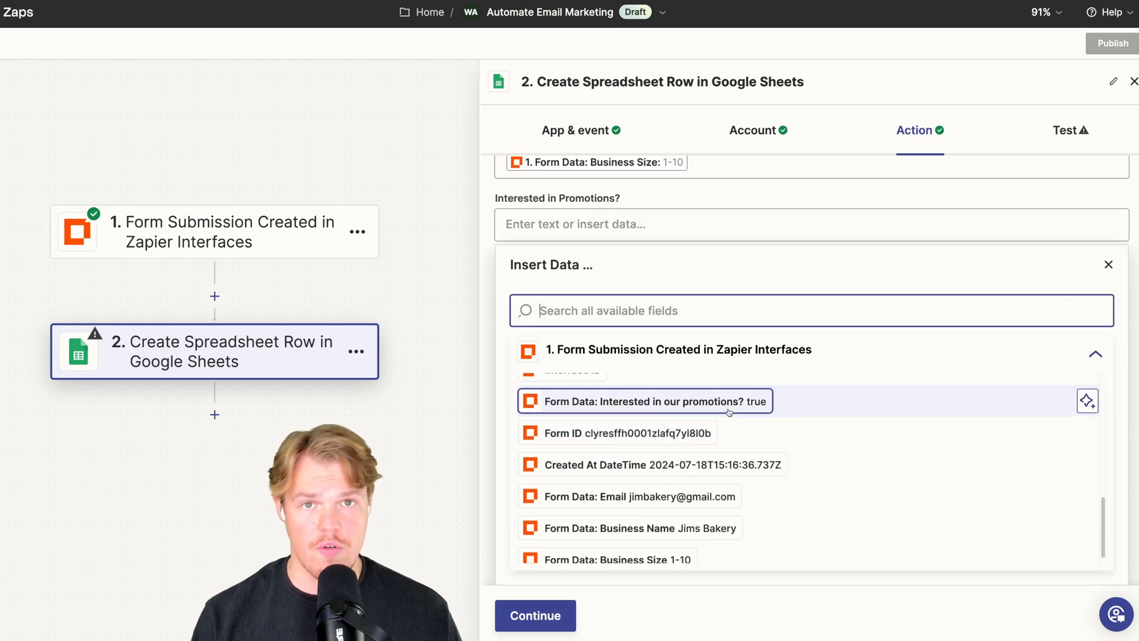
left_click(644, 400)
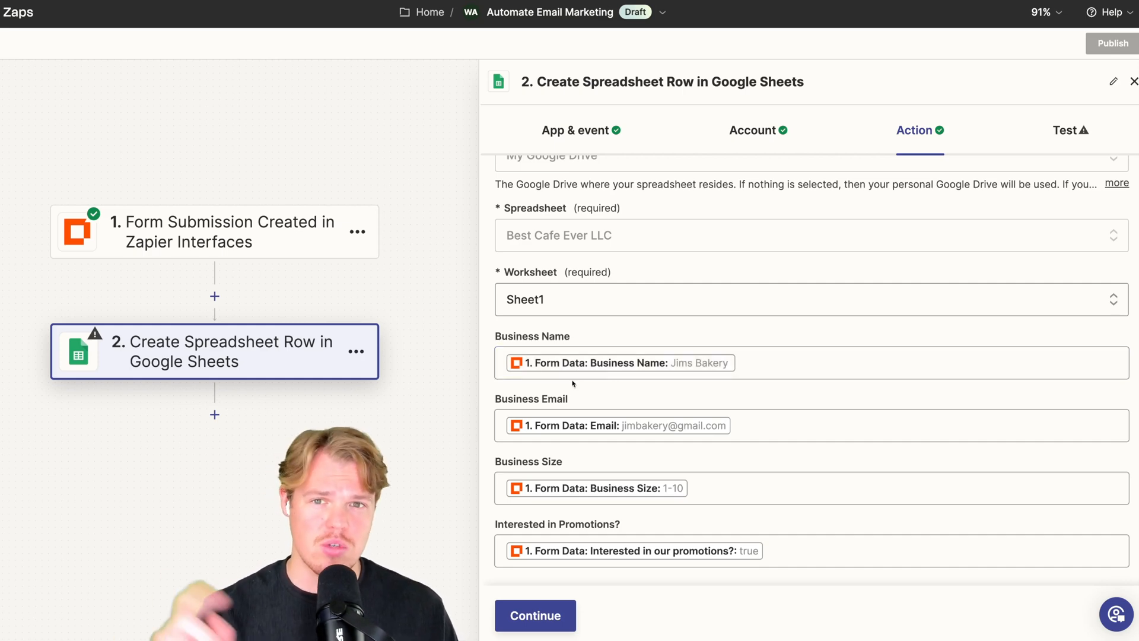
Test the Google Sheets step so Jims Bakery is added as a new row
left_click(534, 615)
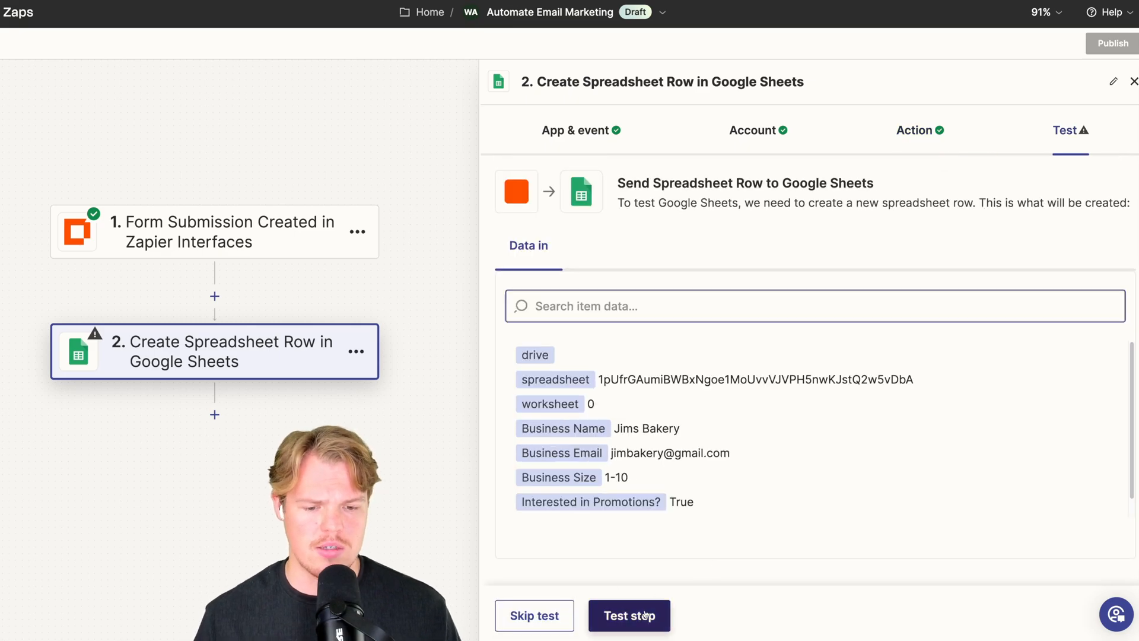
left_click(629, 615)
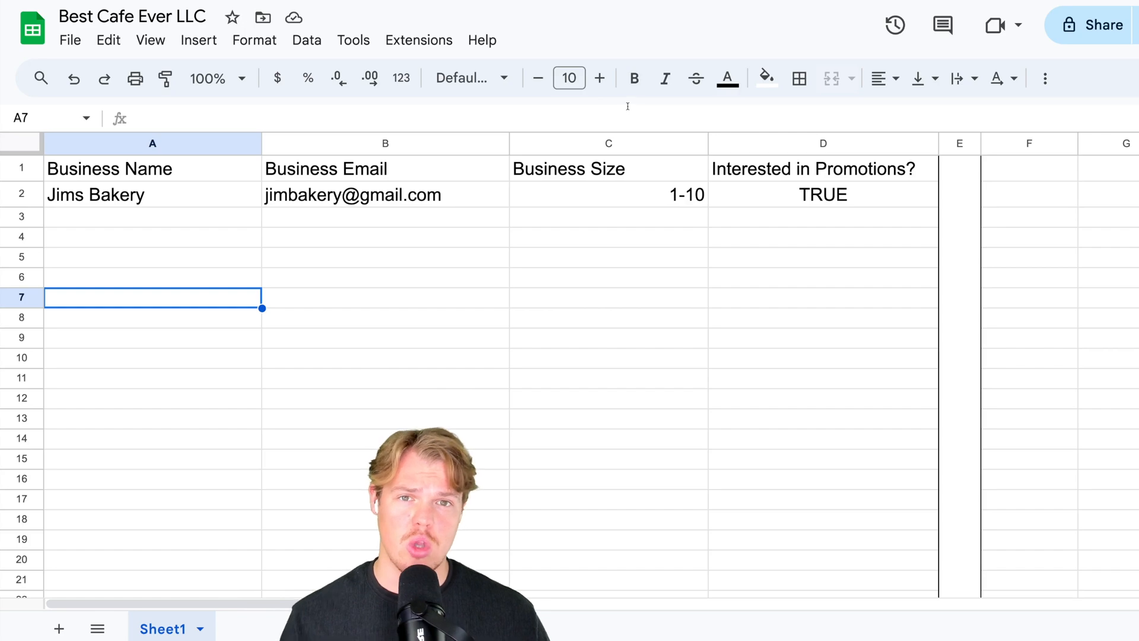
mouse_move(624, 102)
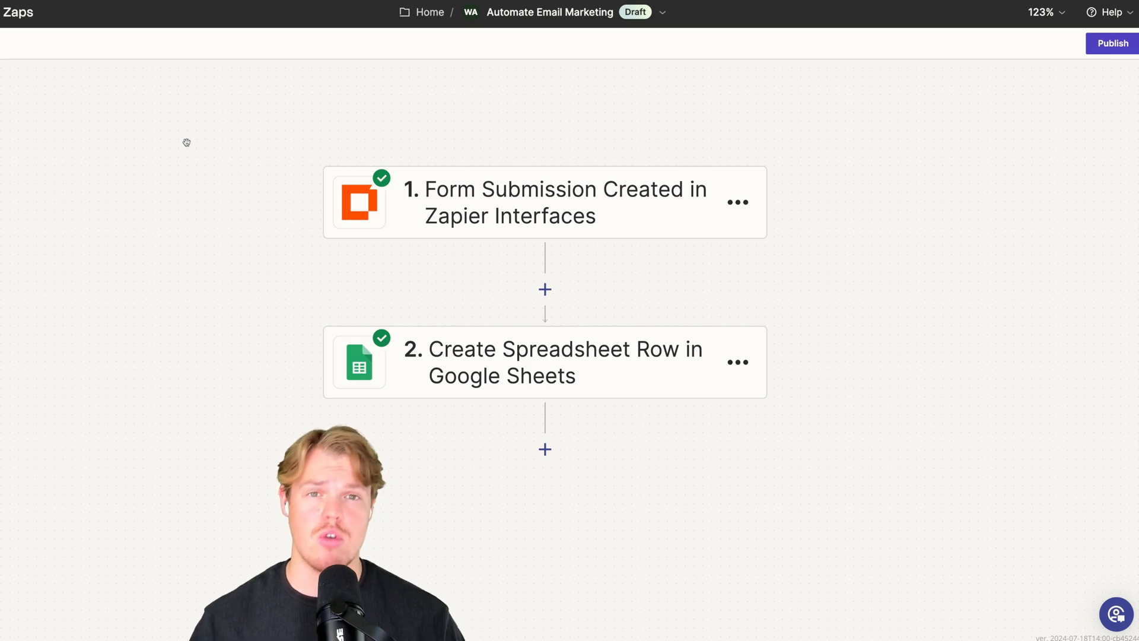
Add a Filter by Zapier step after the spreadsheet row step
left_click(544, 449)
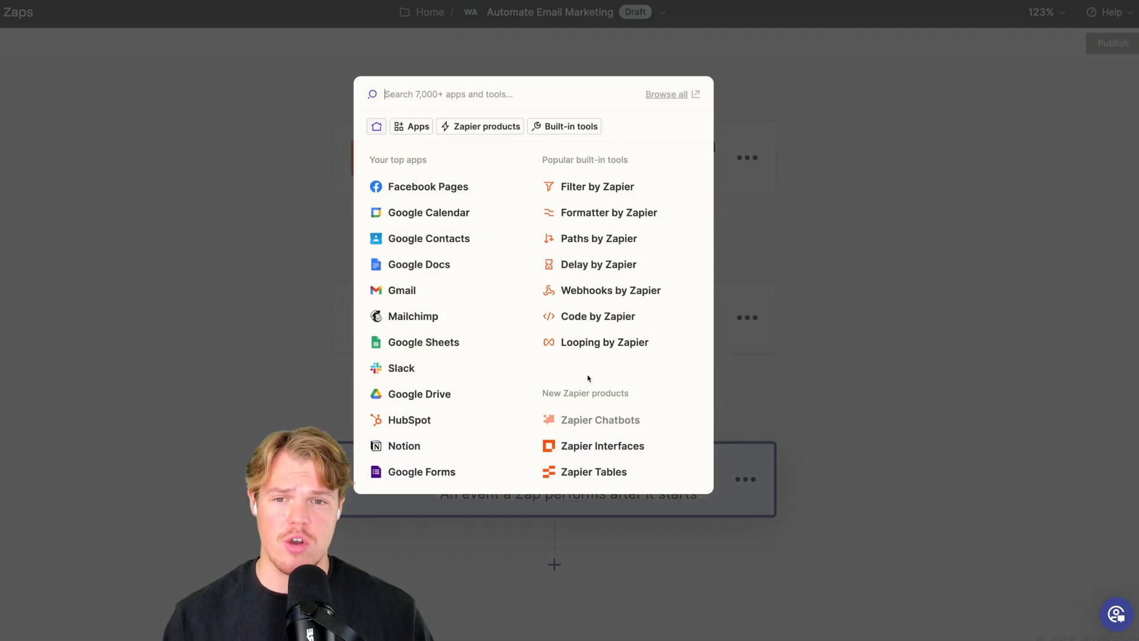
left_click(598, 186)
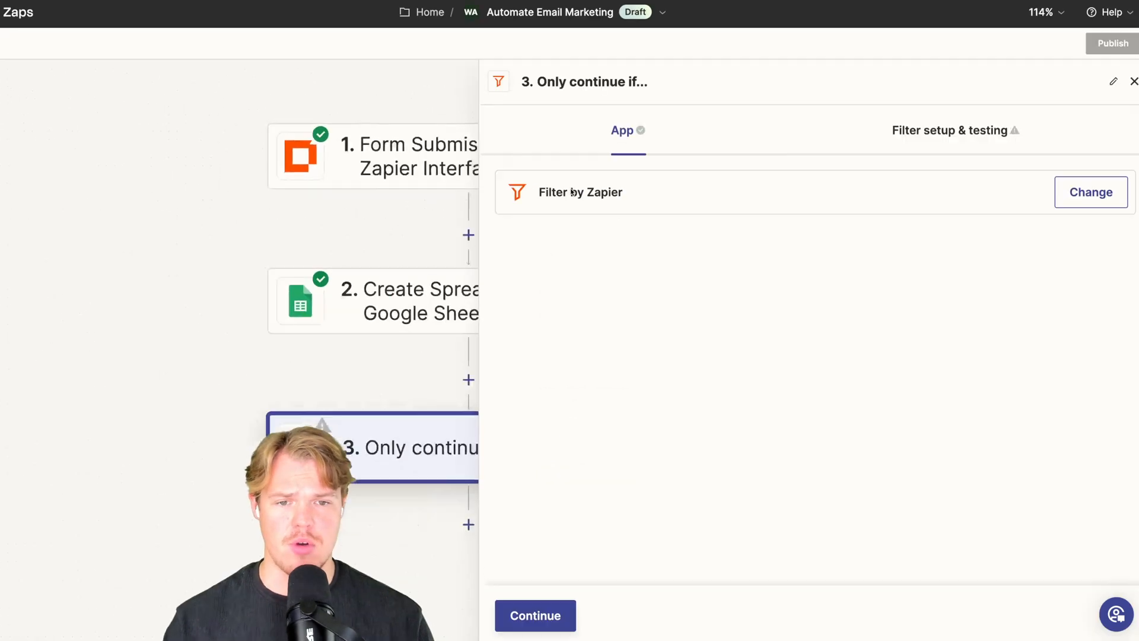
left_click(954, 129)
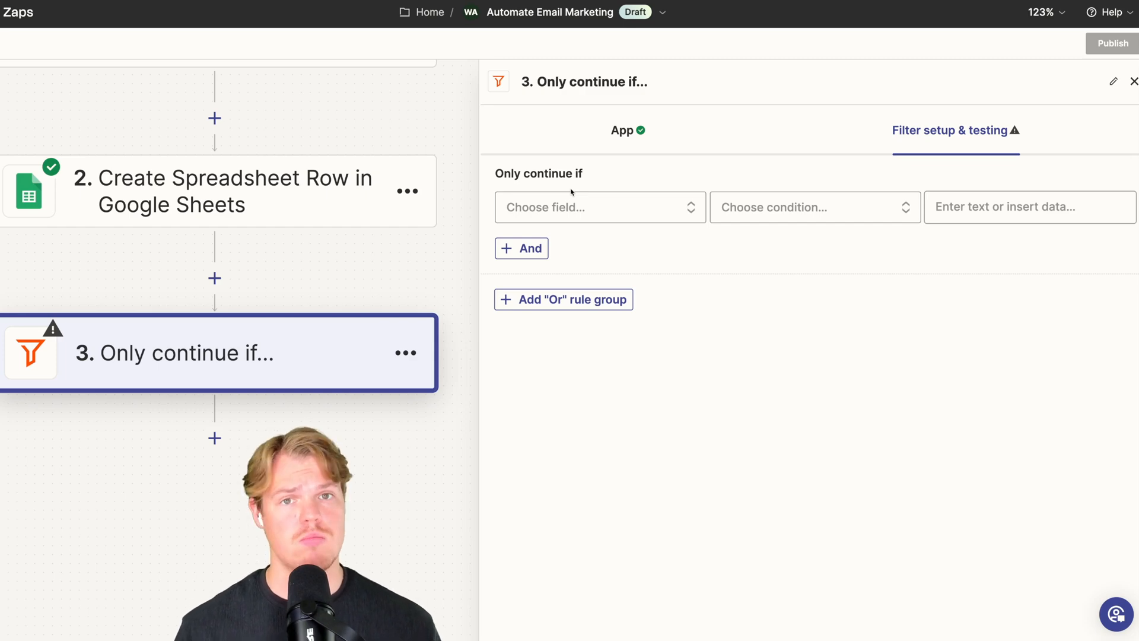
Filter on Interested in promotions (Text) exactly matching true, and test that it passes
left_click(1026, 206)
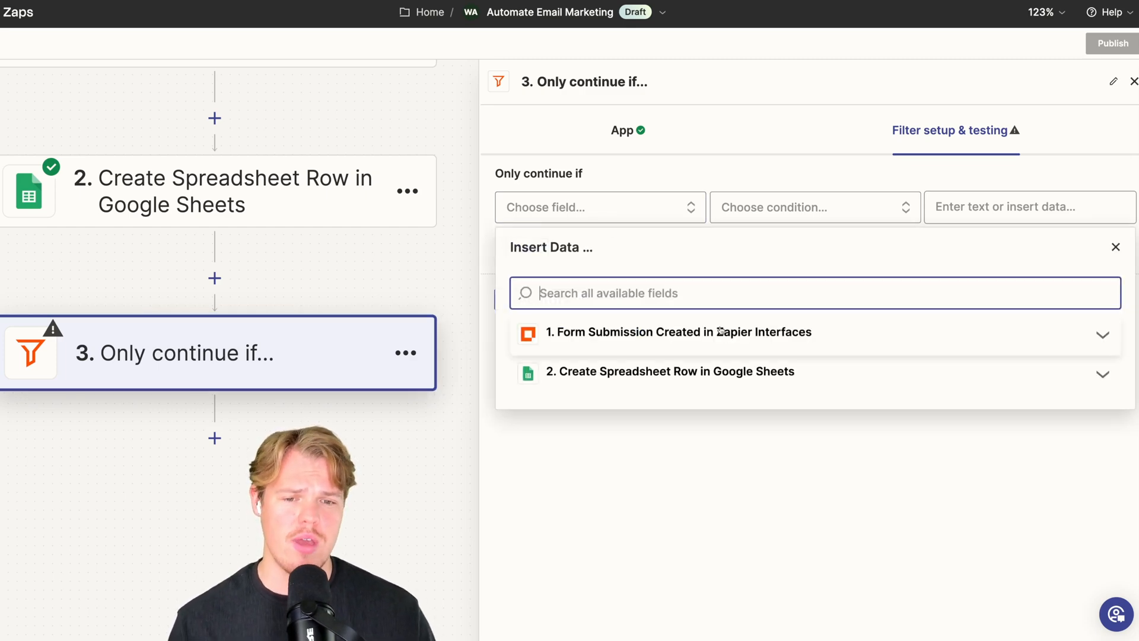
left_click(679, 332)
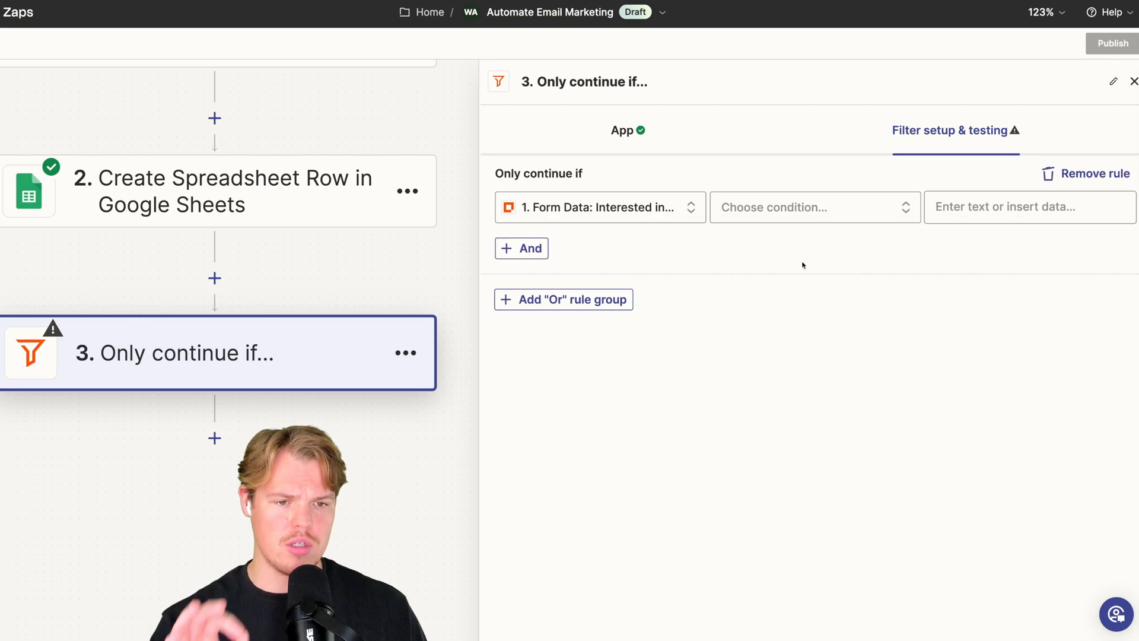
left_click(813, 207)
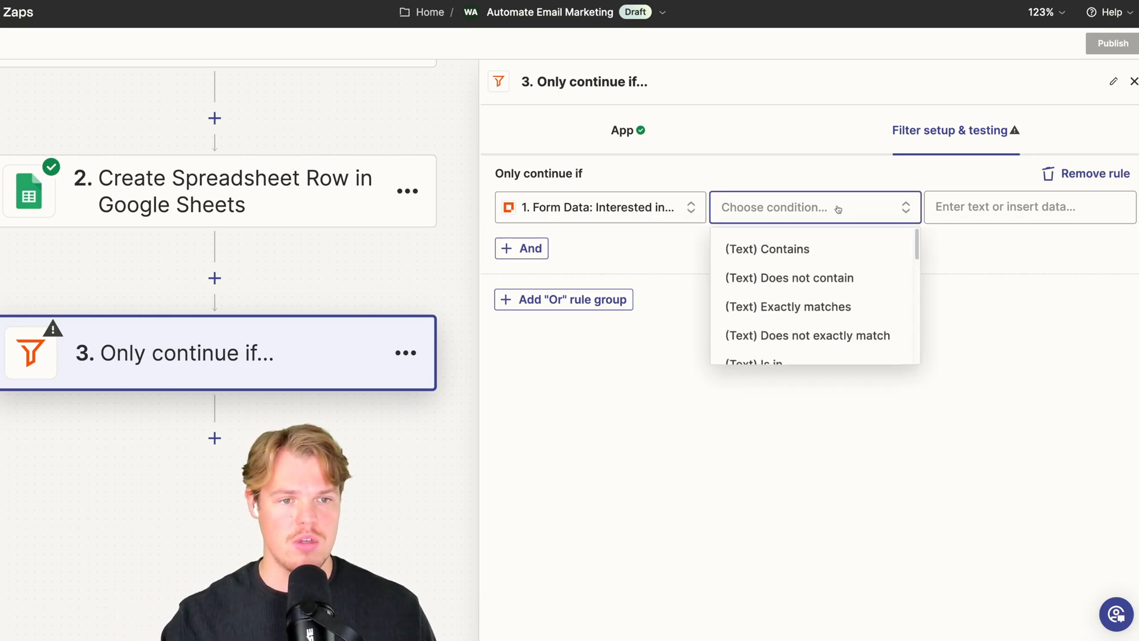
left_click(787, 307)
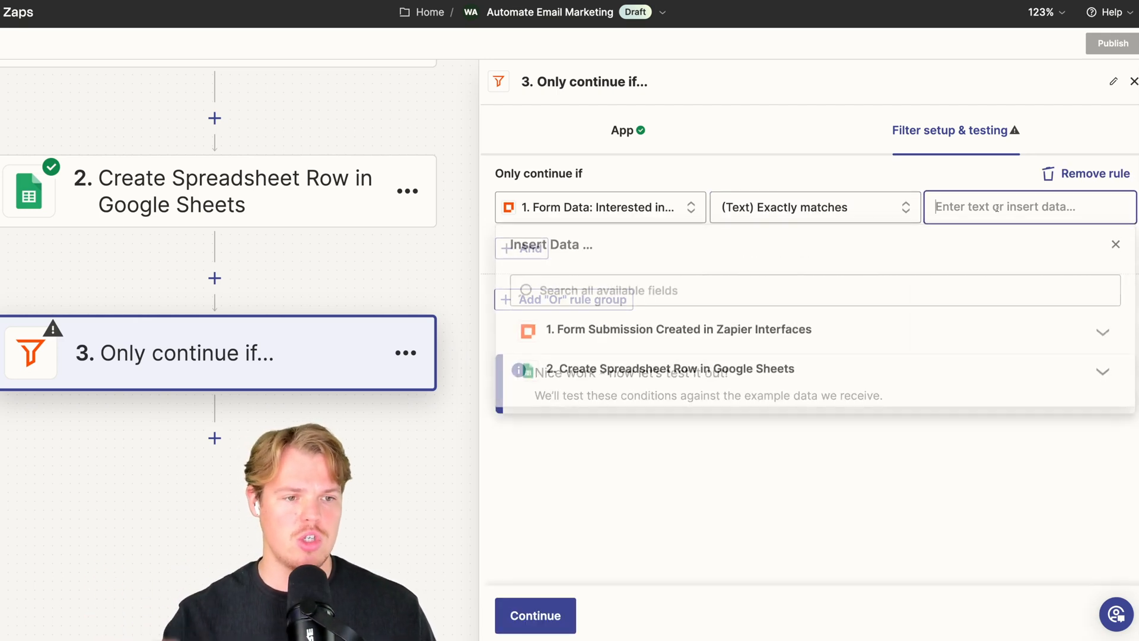
type("triu")
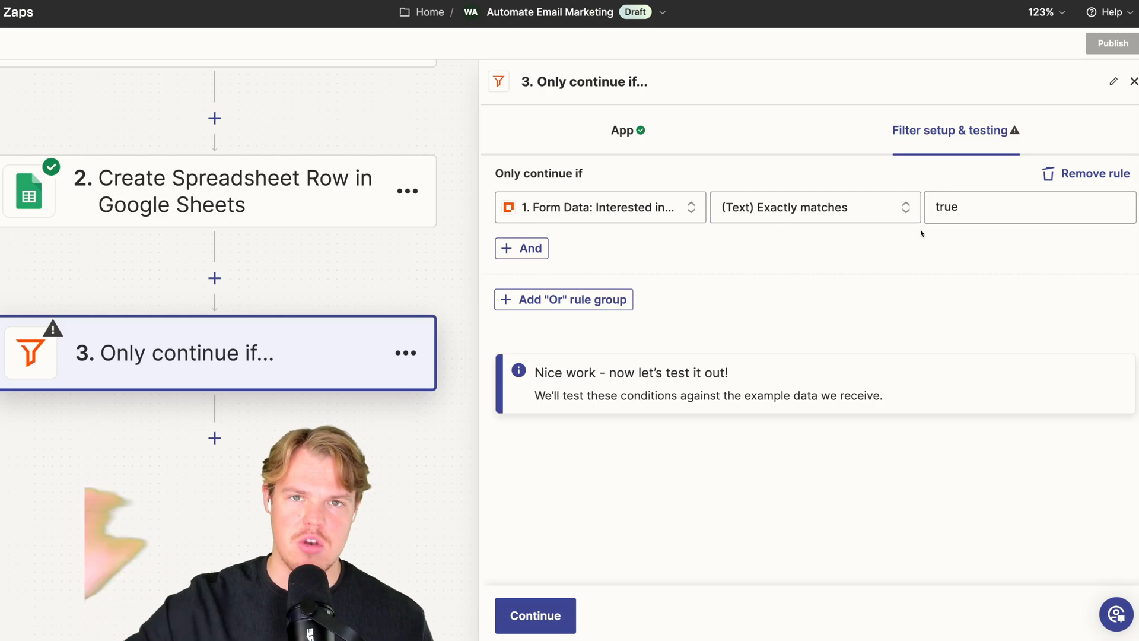
left_click(534, 615)
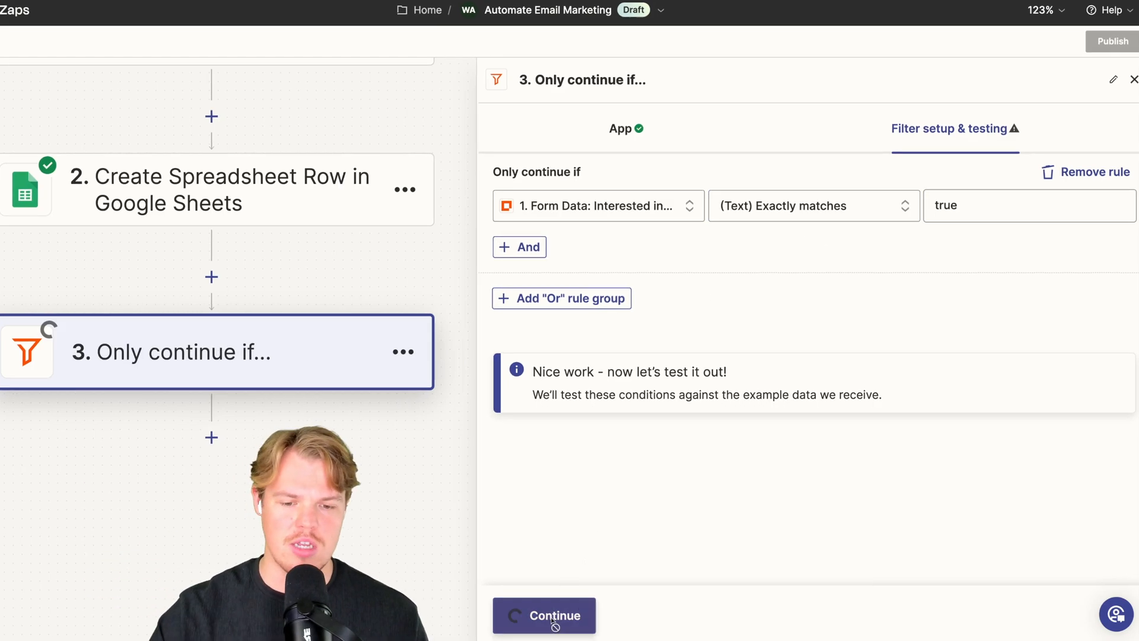
left_click(543, 616)
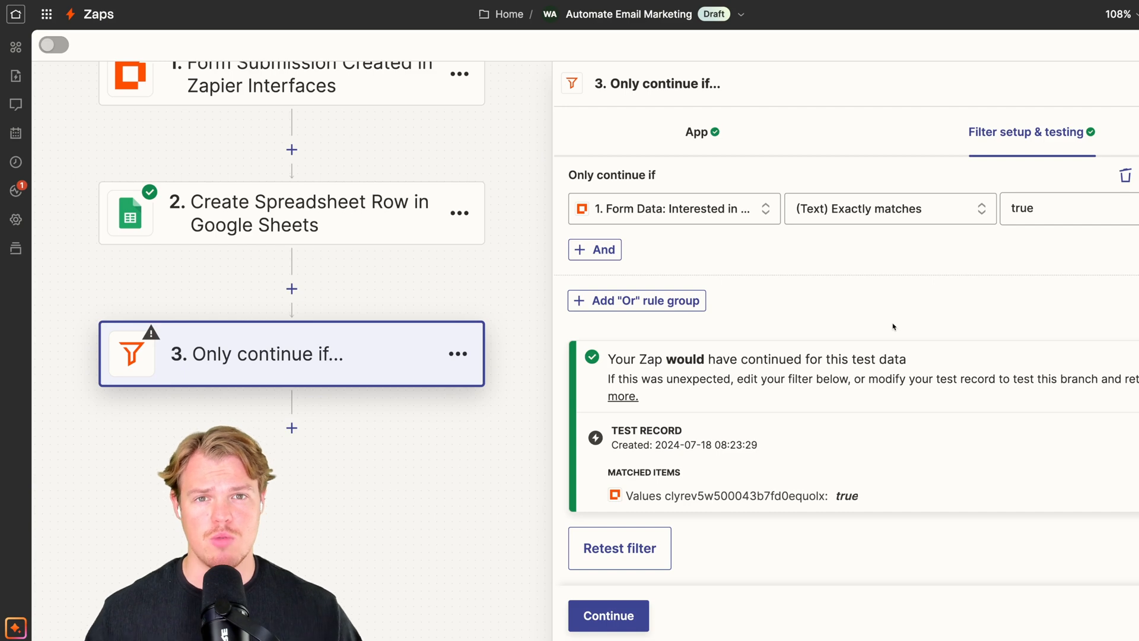
mouse_move(435, 121)
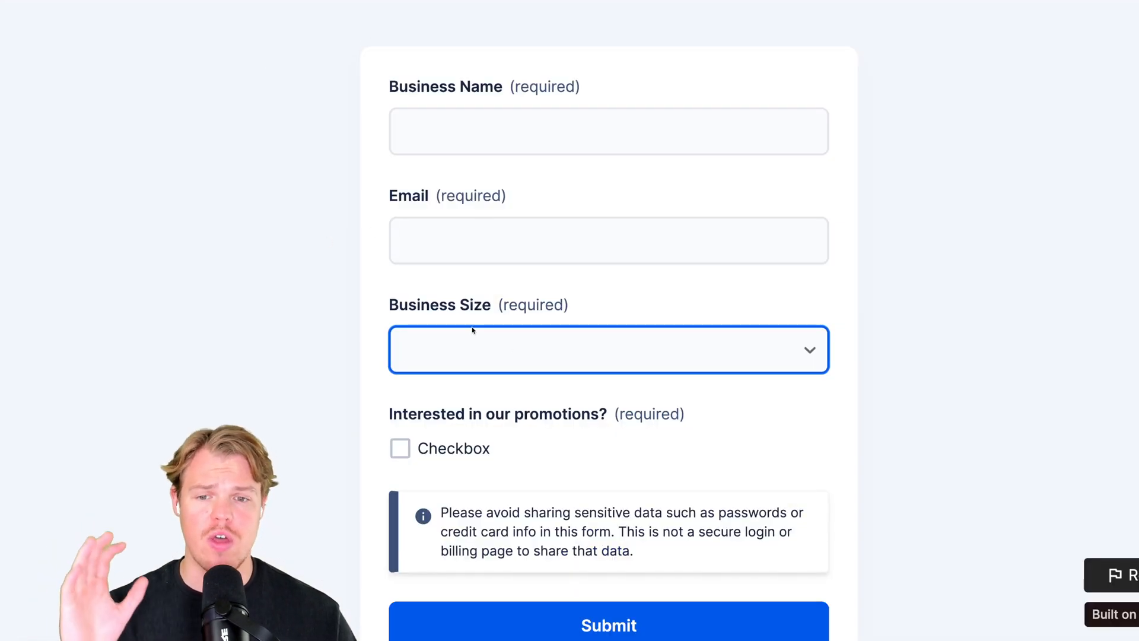
left_click(609, 350)
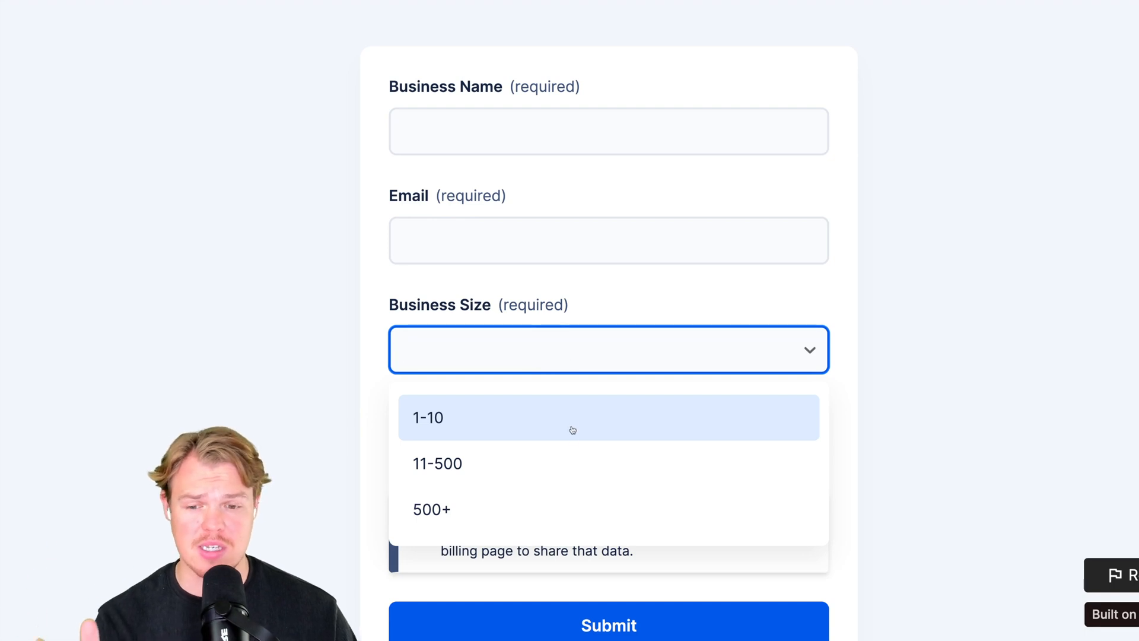
mouse_move(550, 509)
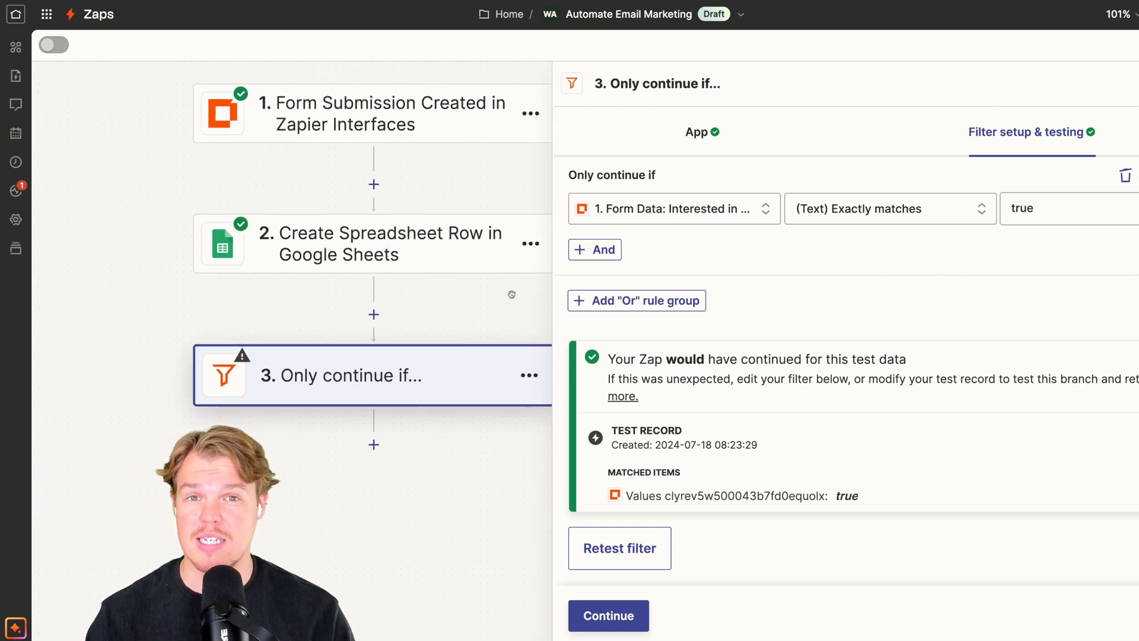
Add ChatGPT with the Conversation event as step 4 and start a fifth action step
scroll("down", 3)
type("chatgpt")
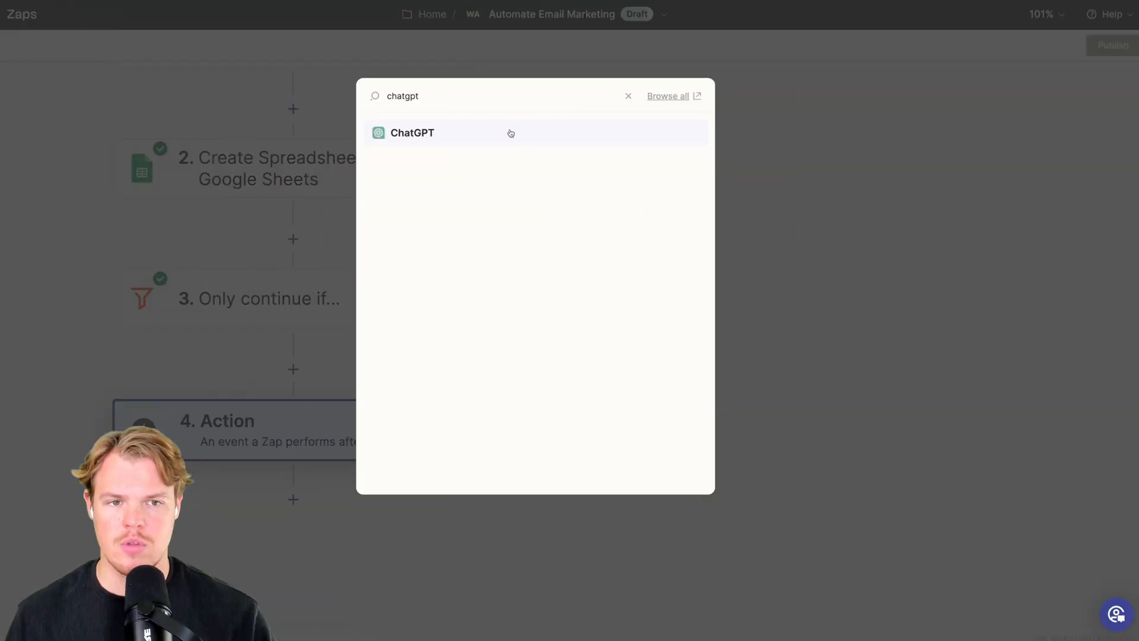
left_click(411, 133)
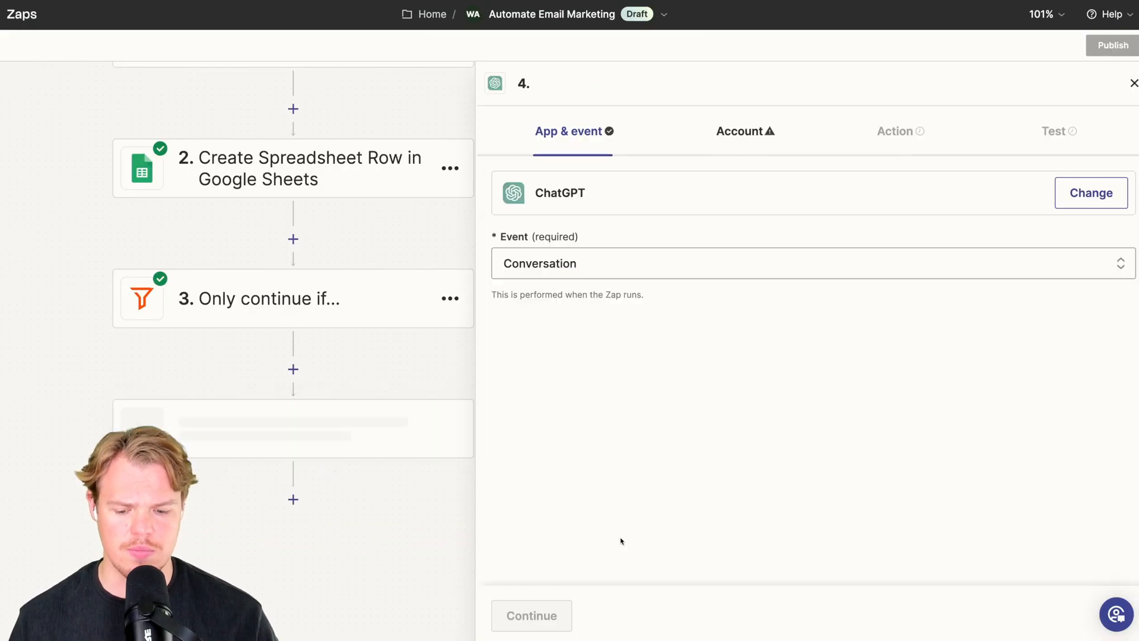
left_click(799, 281)
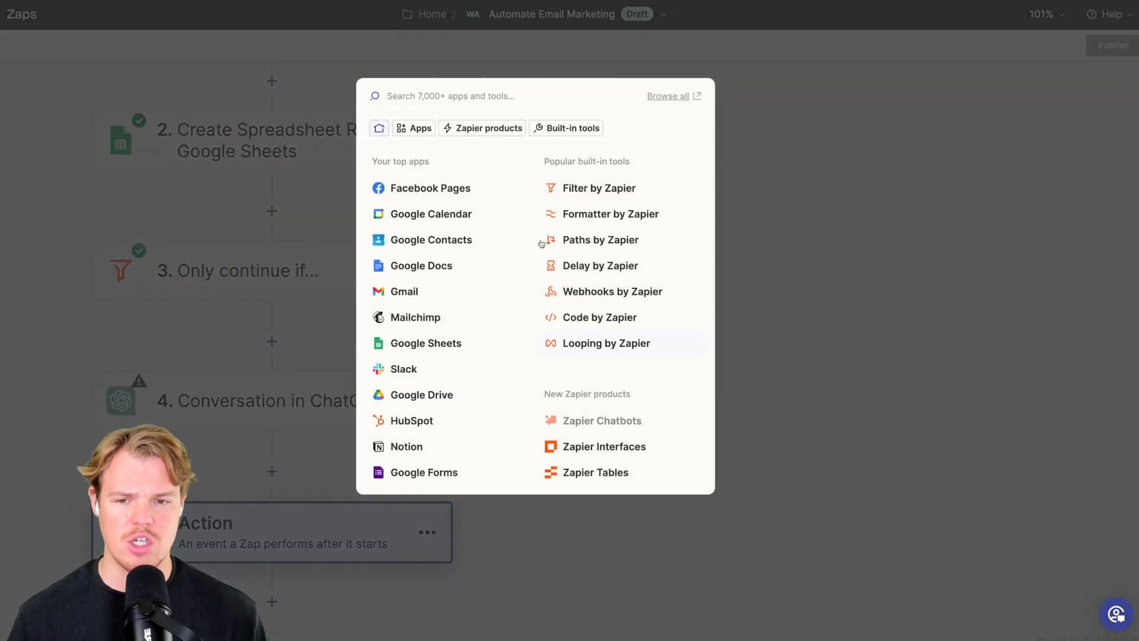
mouse_move(415, 317)
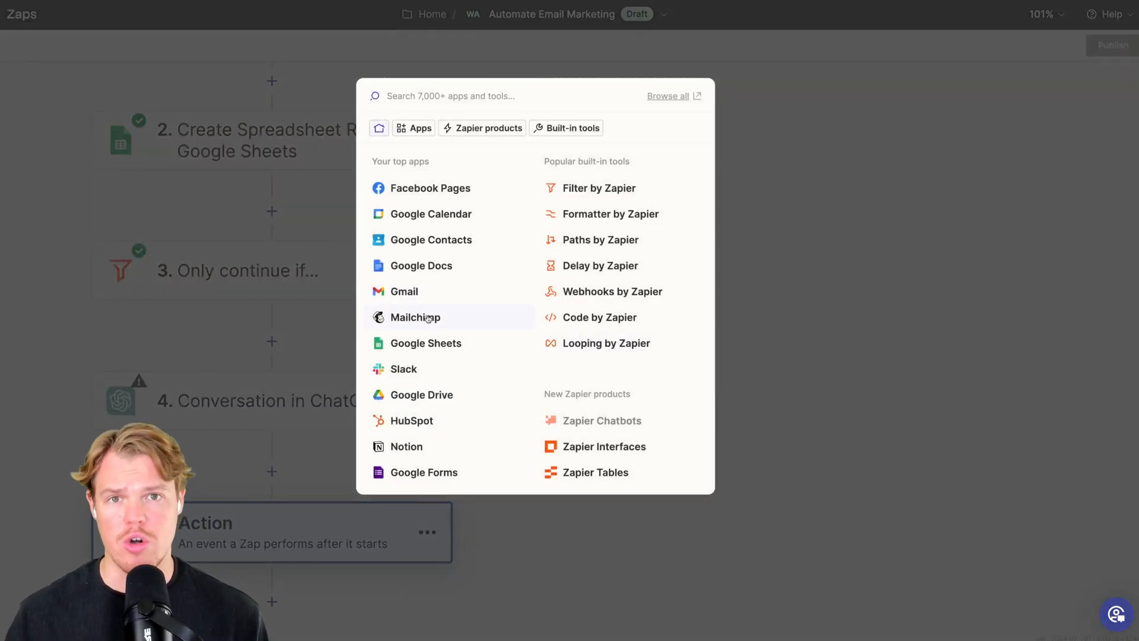
Choose Mailchimp as the step 5 app and view its list of available events
left_click(414, 317)
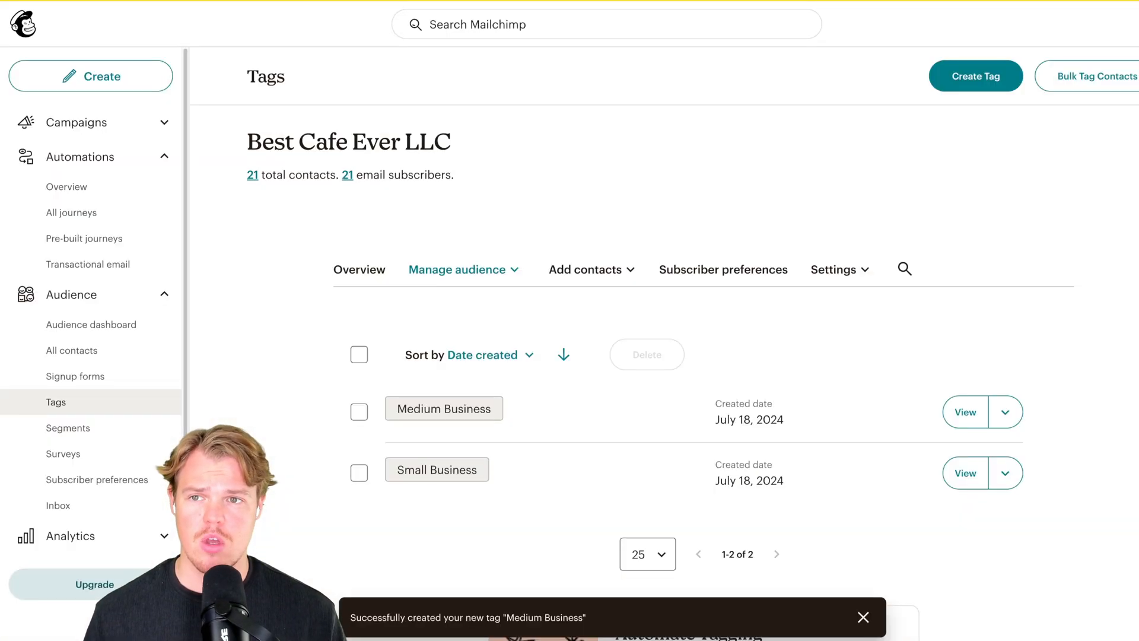
scroll("down", 3)
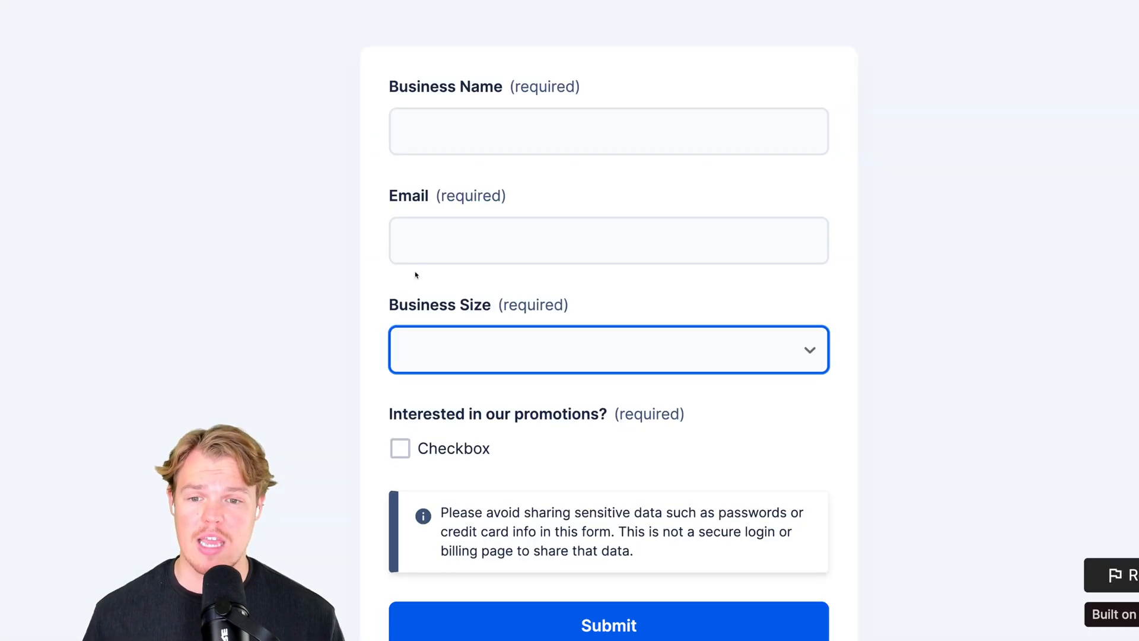
left_click(608, 350)
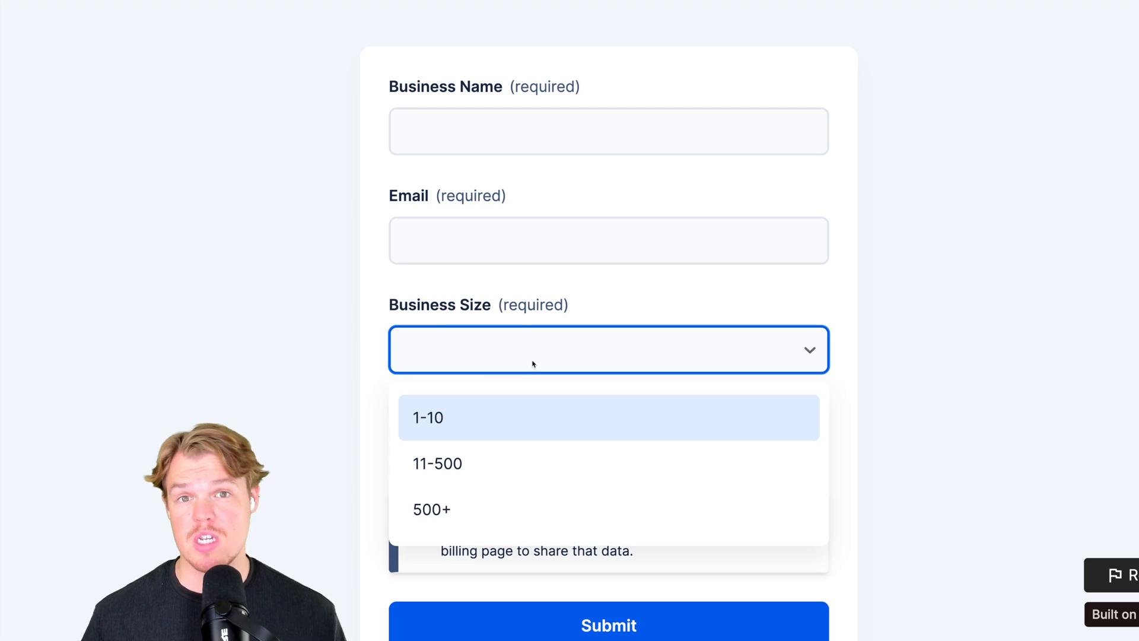
mouse_move(529, 456)
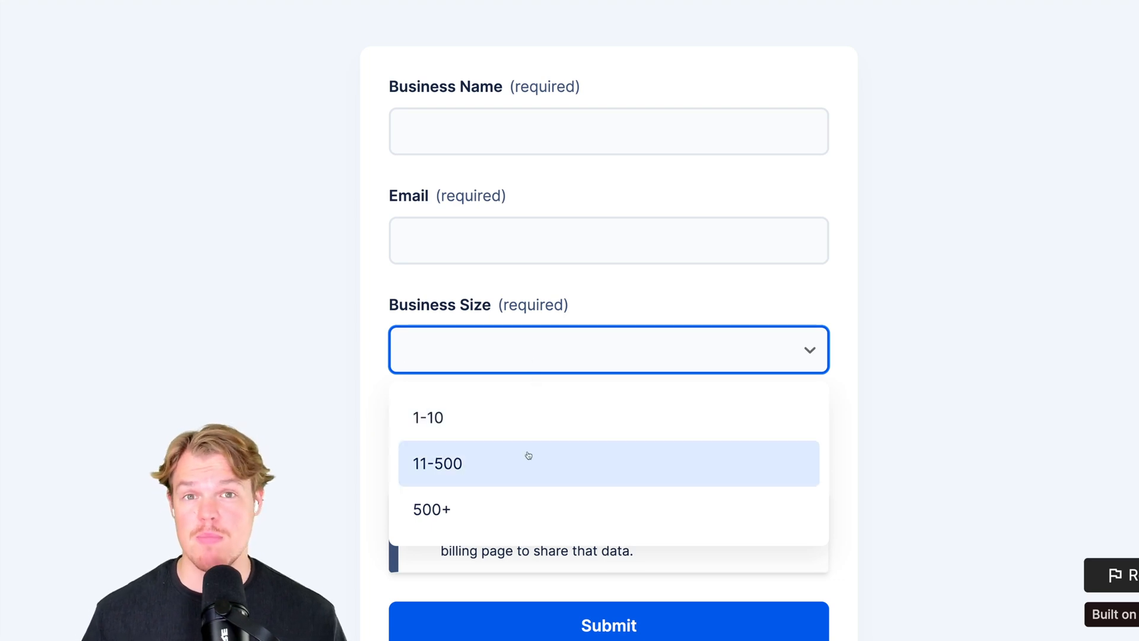
mouse_move(504, 509)
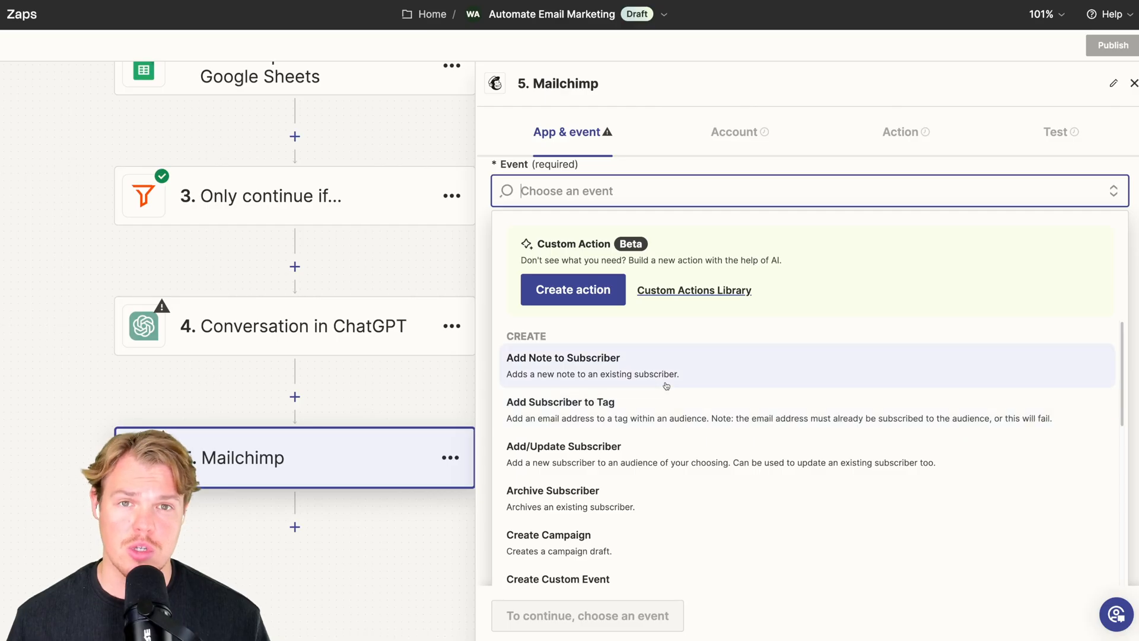
Set Mailchimp's event to Add/Update Subscriber, review its Tag(s) options, and reopen ChatGPT's User Message
left_click(563, 446)
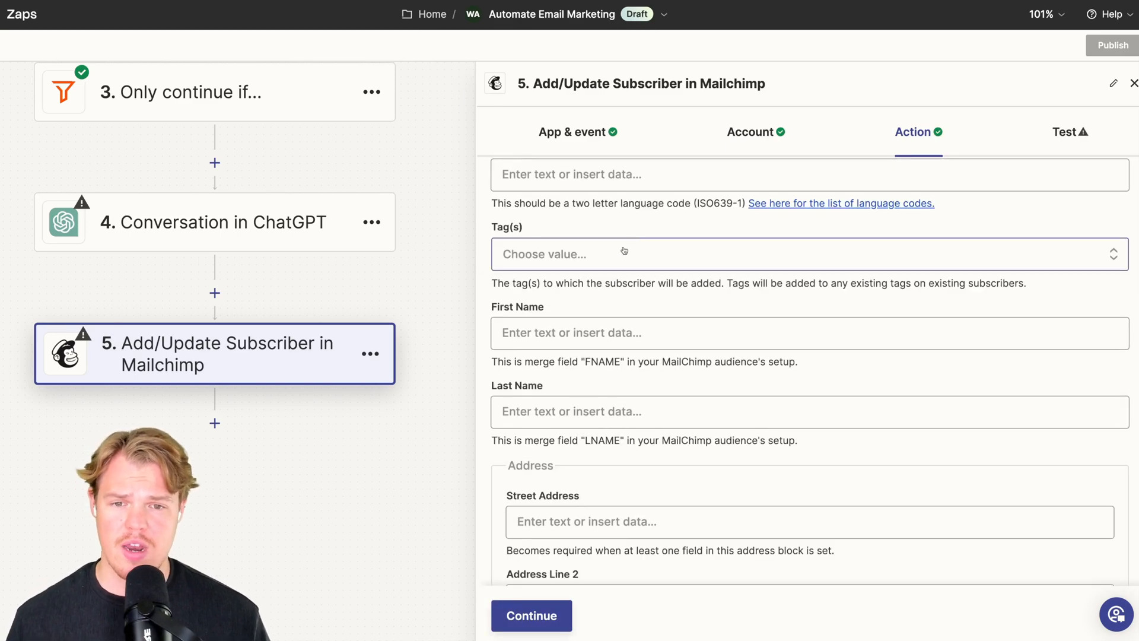
scroll("down", 3)
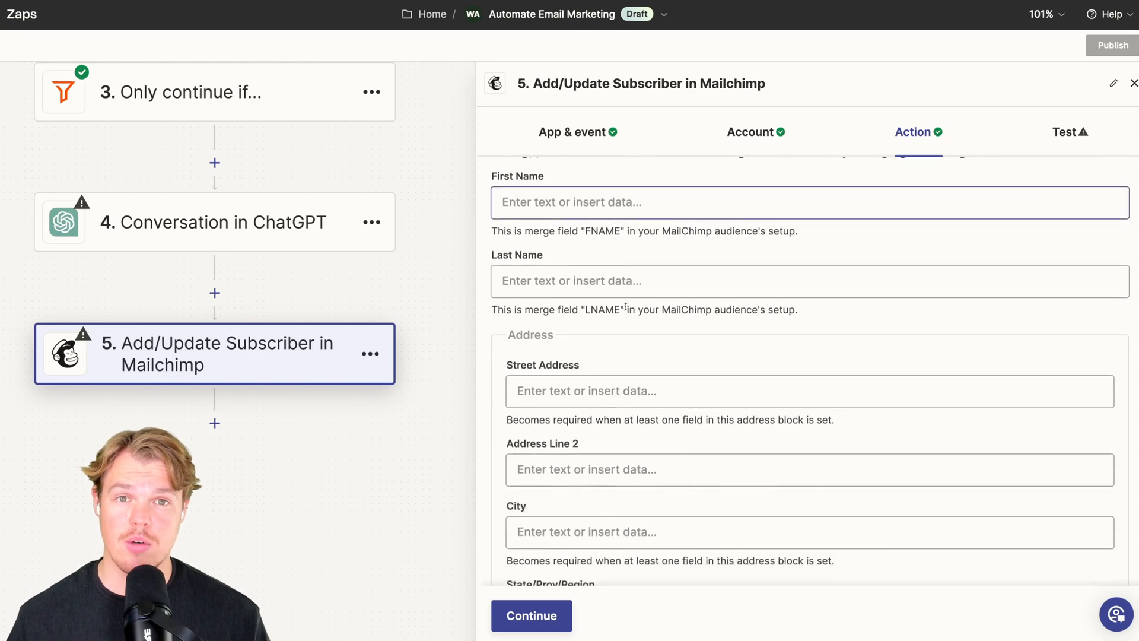
scroll("down", 3)
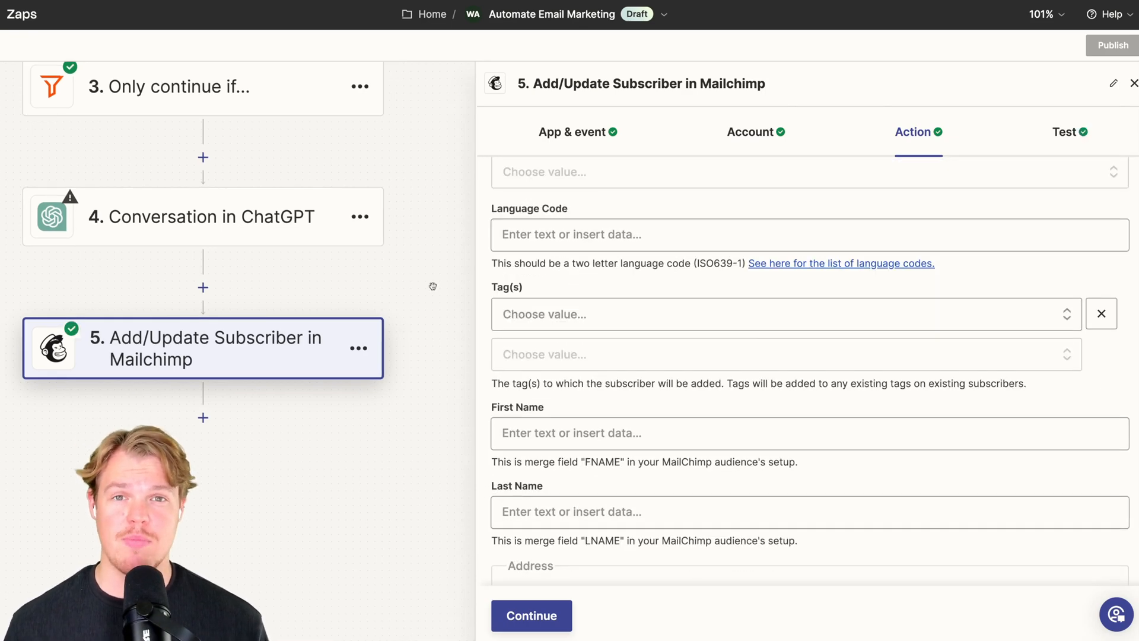
left_click(777, 314)
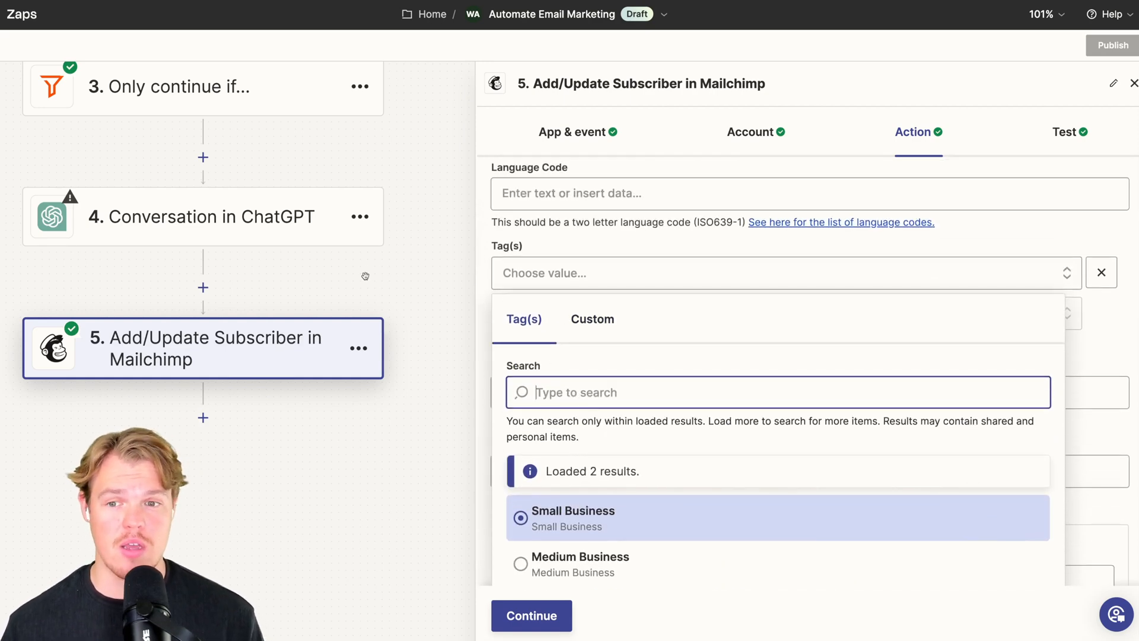
left_click(202, 216)
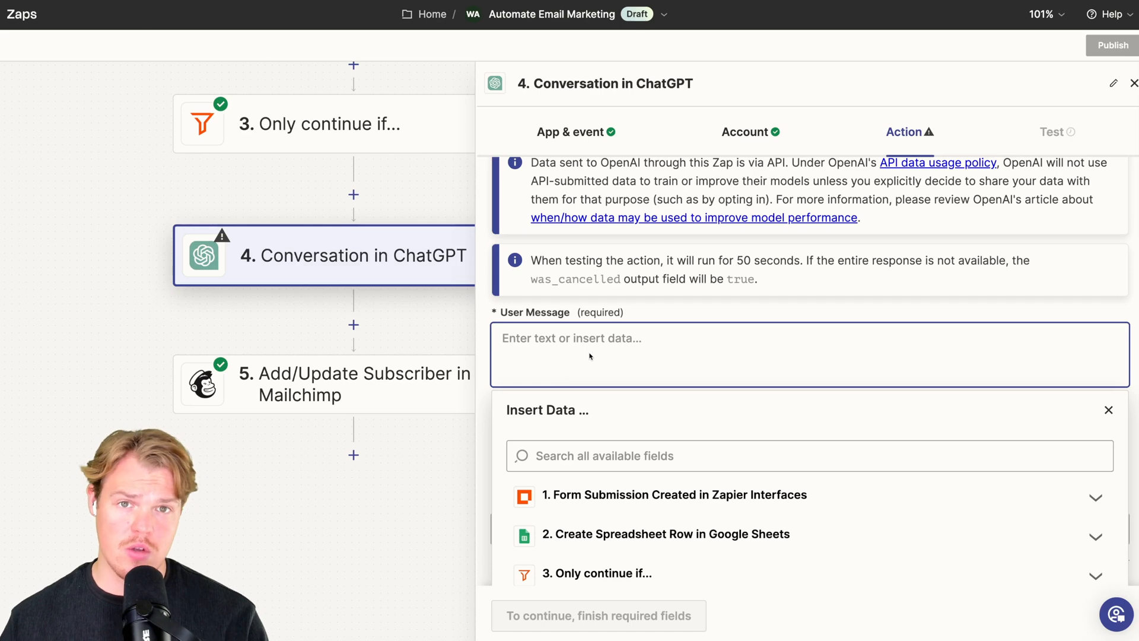
Write a prompt inserting Form Data: Business Size that maps it to Small, Medium or Big Business and returns only the size
type("Based on this business size: (")
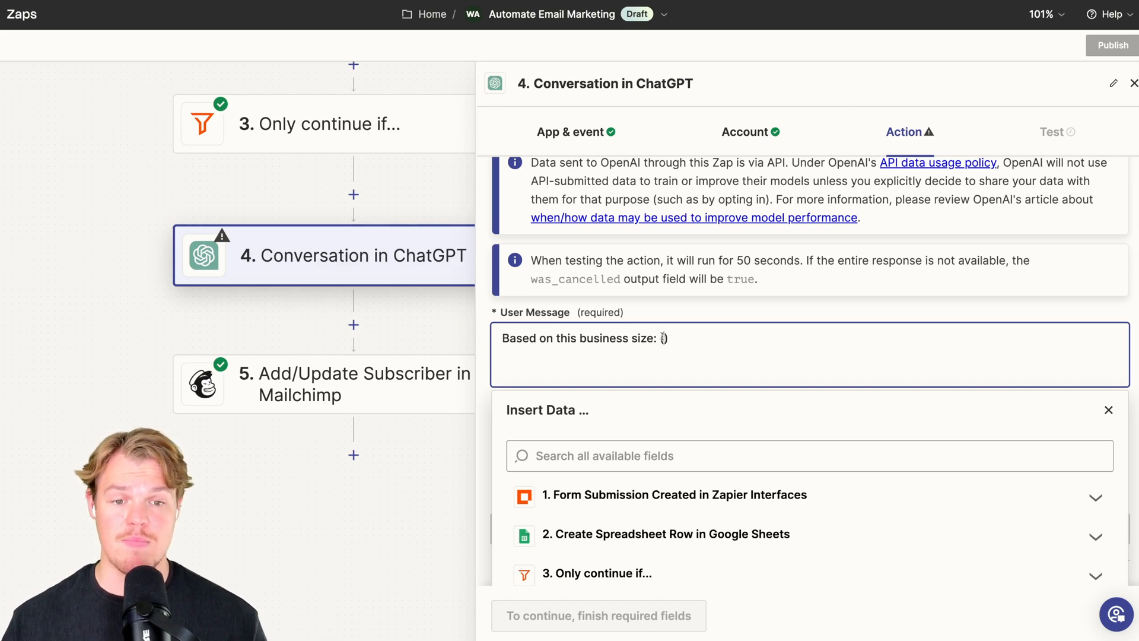
left_click(674, 495)
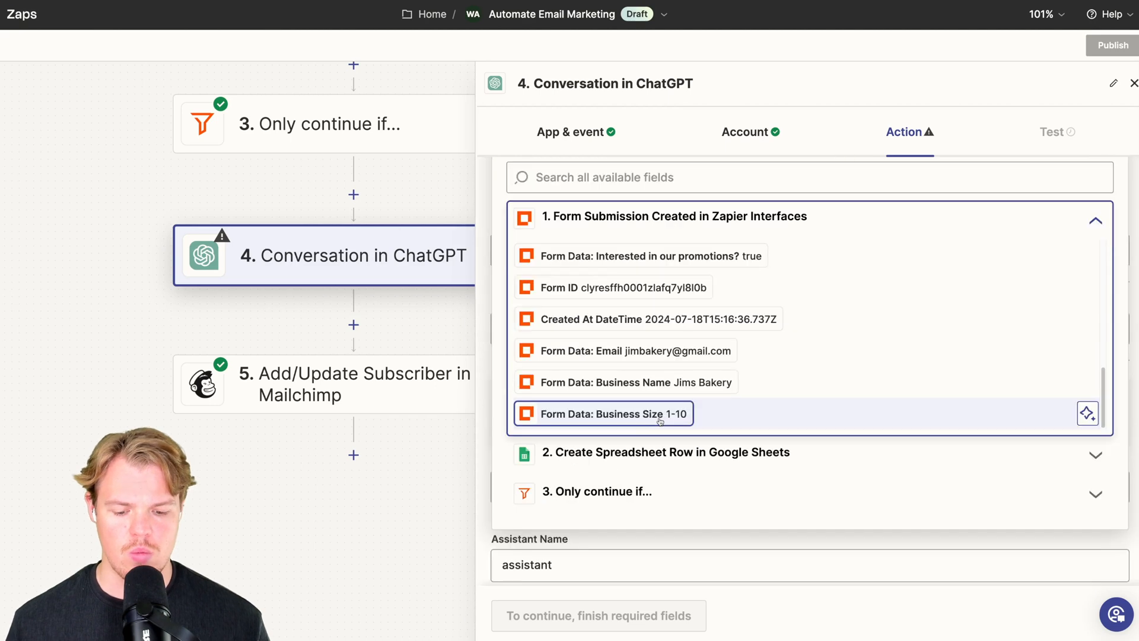
left_click(602, 413)
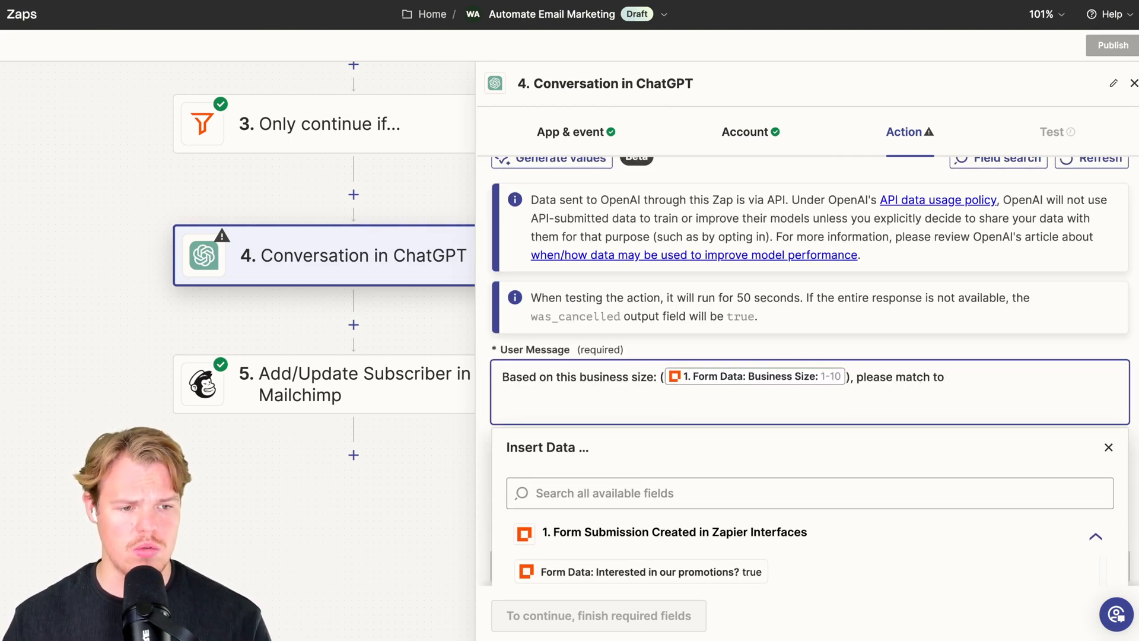
type("the specific bus")
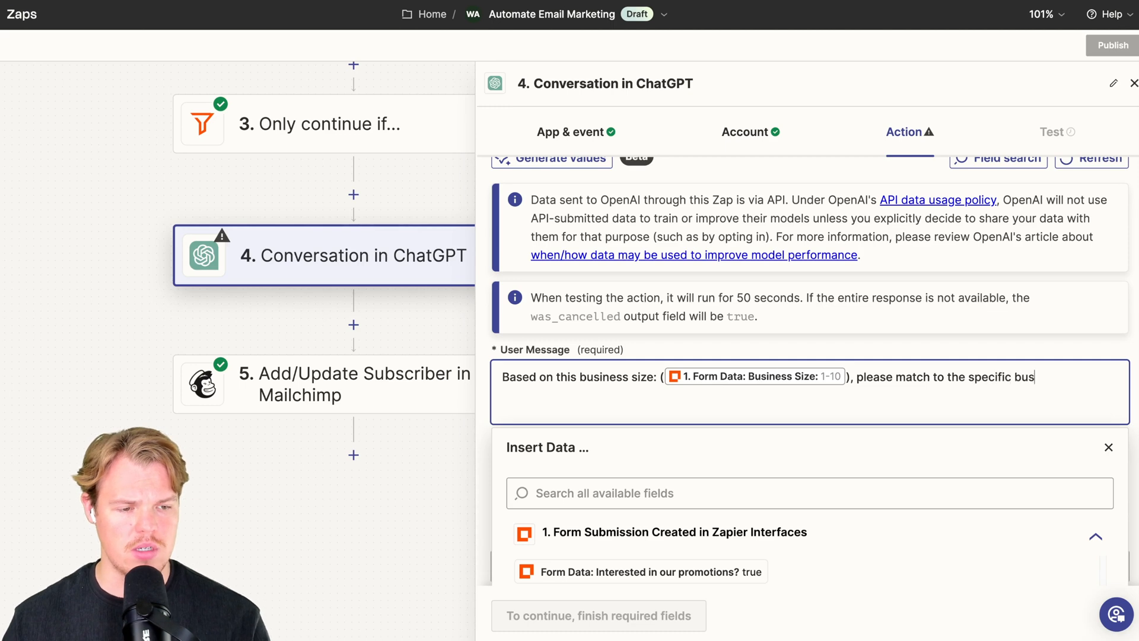
type("iness size")
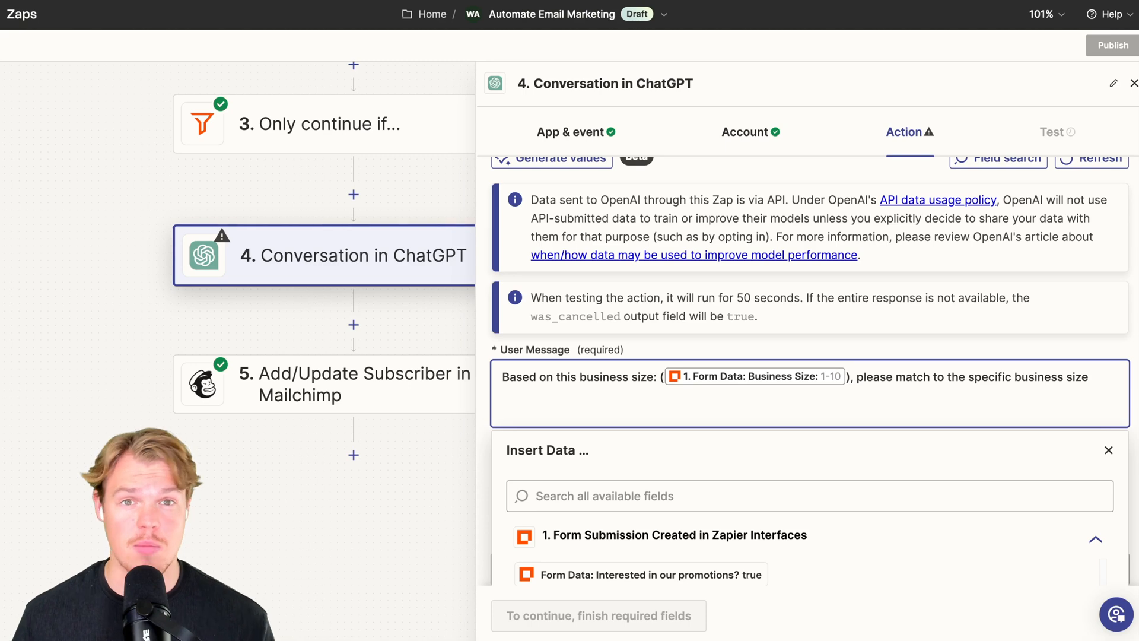
type("10")
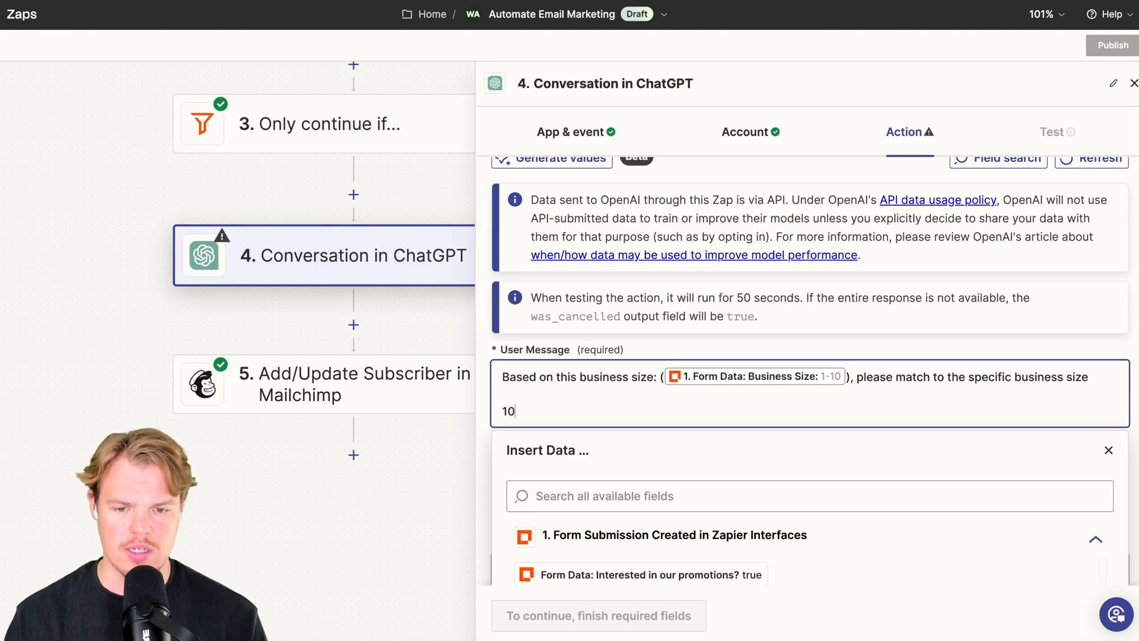
type("-10 = Small Business")
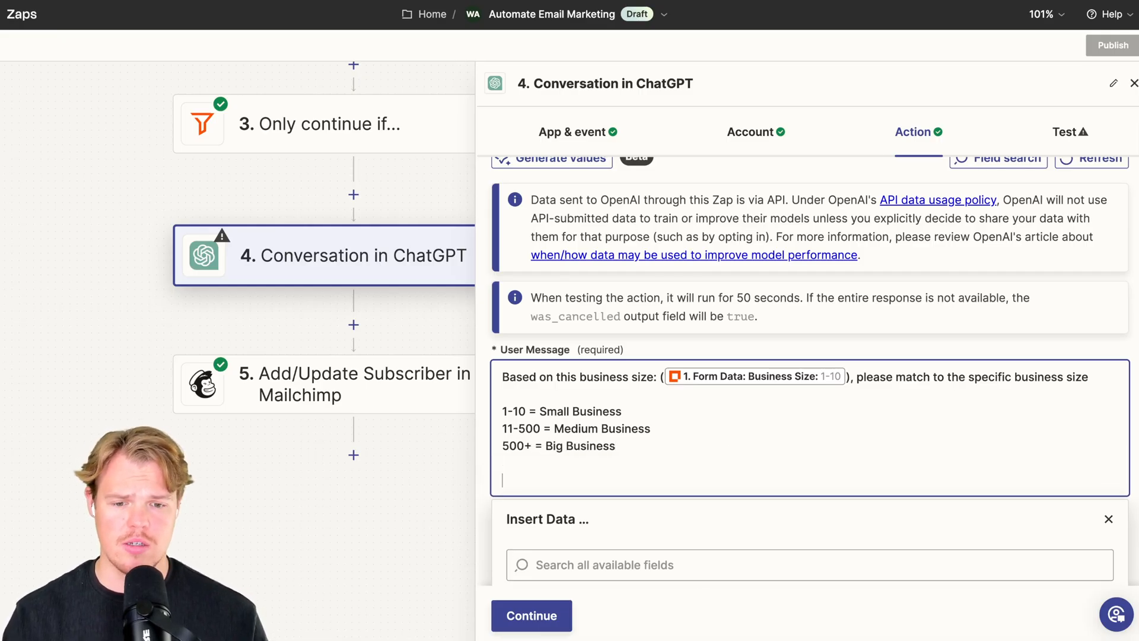
type("Output the s")
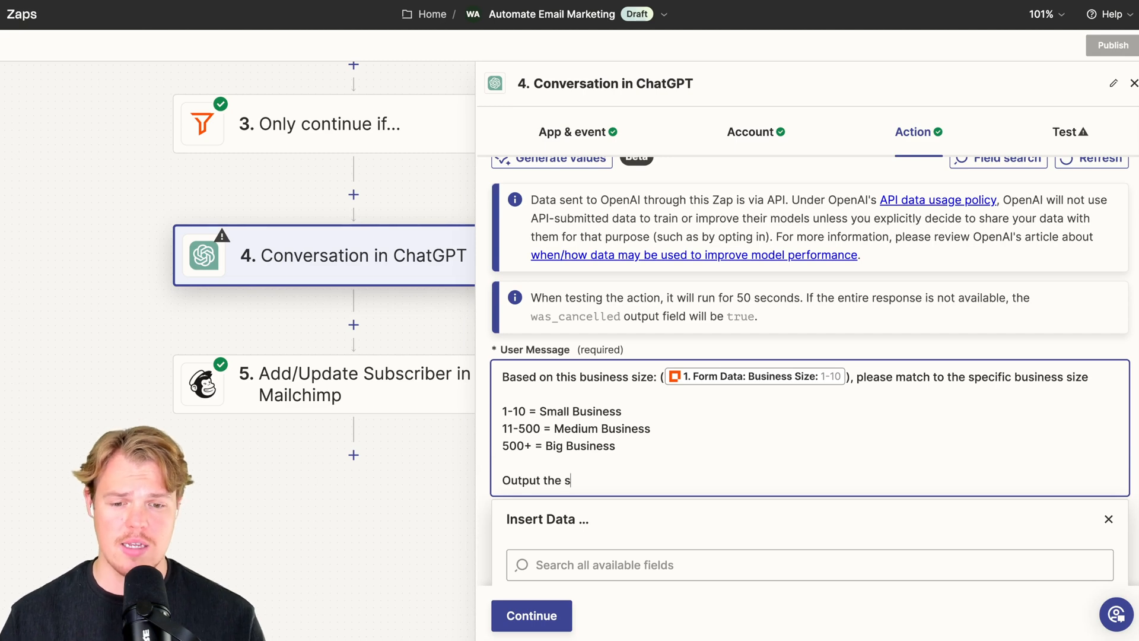
type("ize of the n")
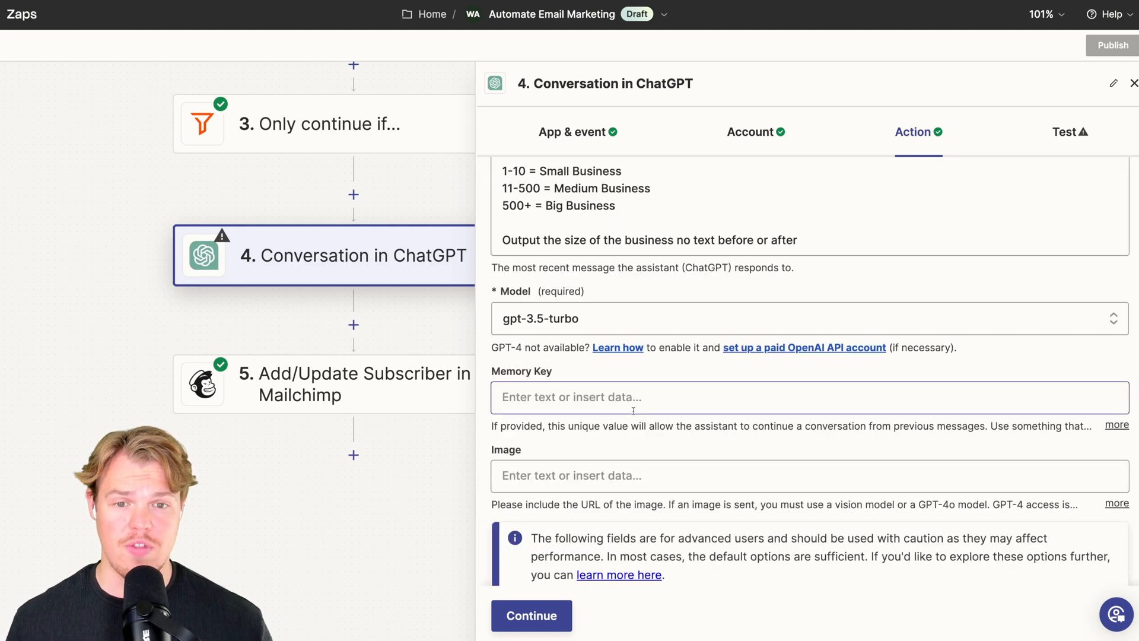
Give the ChatGPT step the memory key mailchimptags and continue to complete it
type("mailchimptags")
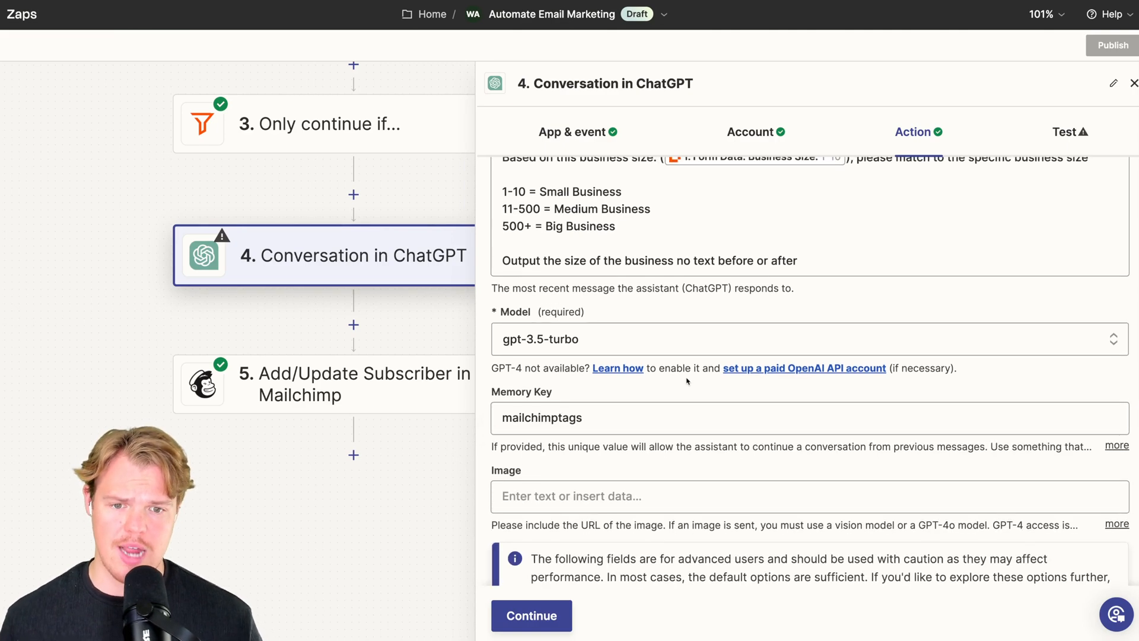
scroll("down", 3)
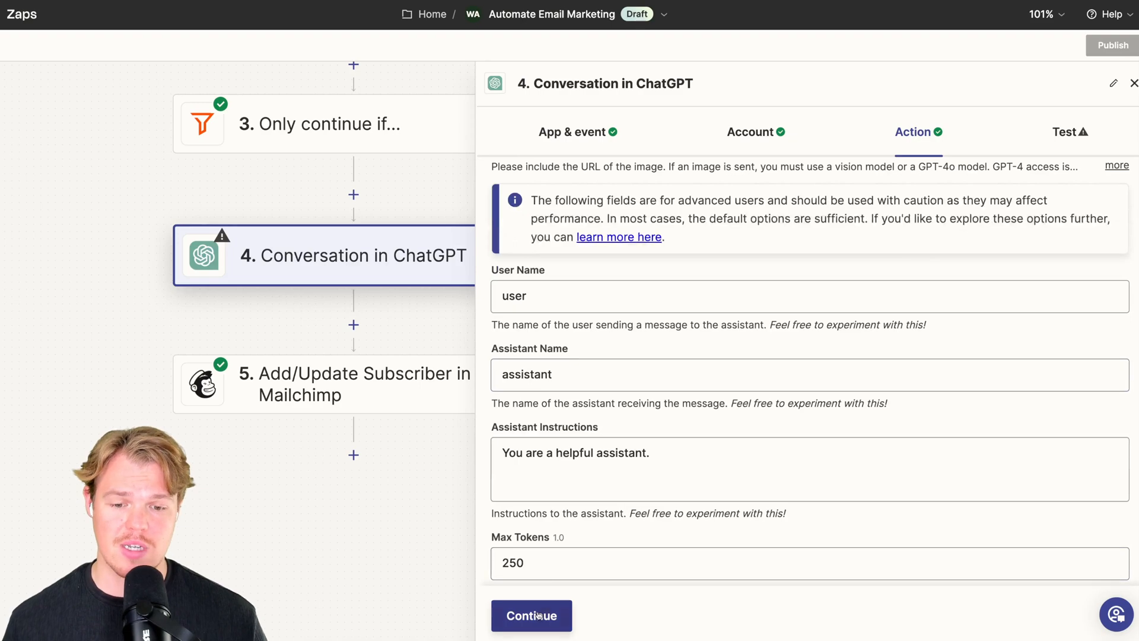
left_click(531, 615)
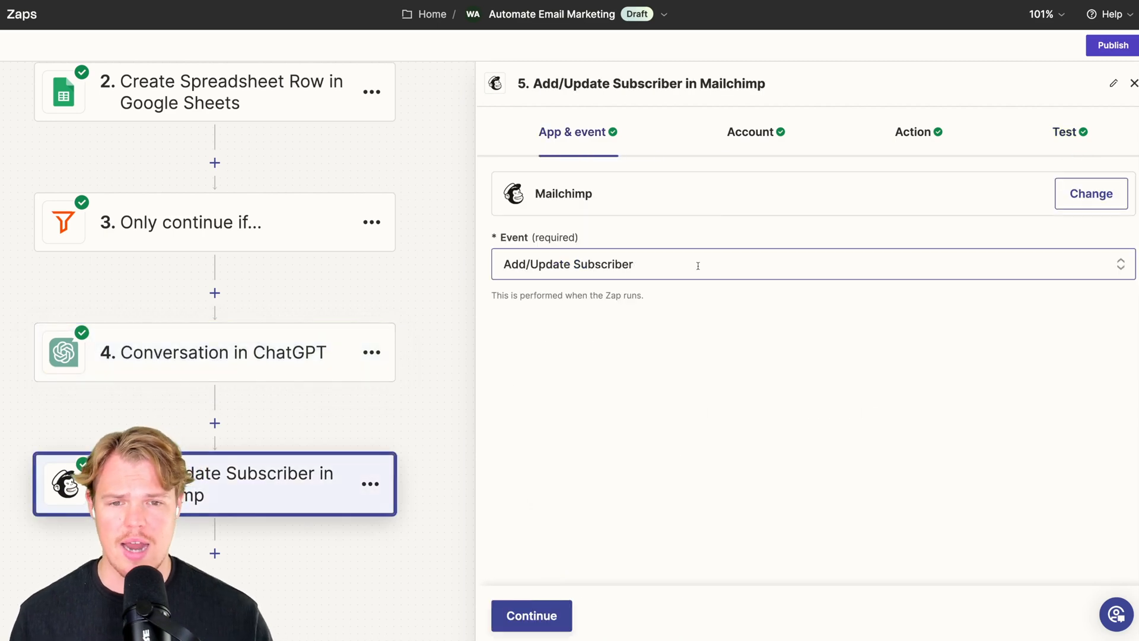
Set the Mailchimp subscriber's Tag(s) to a custom value from step 4's ChatGPT conversation output
left_click(912, 132)
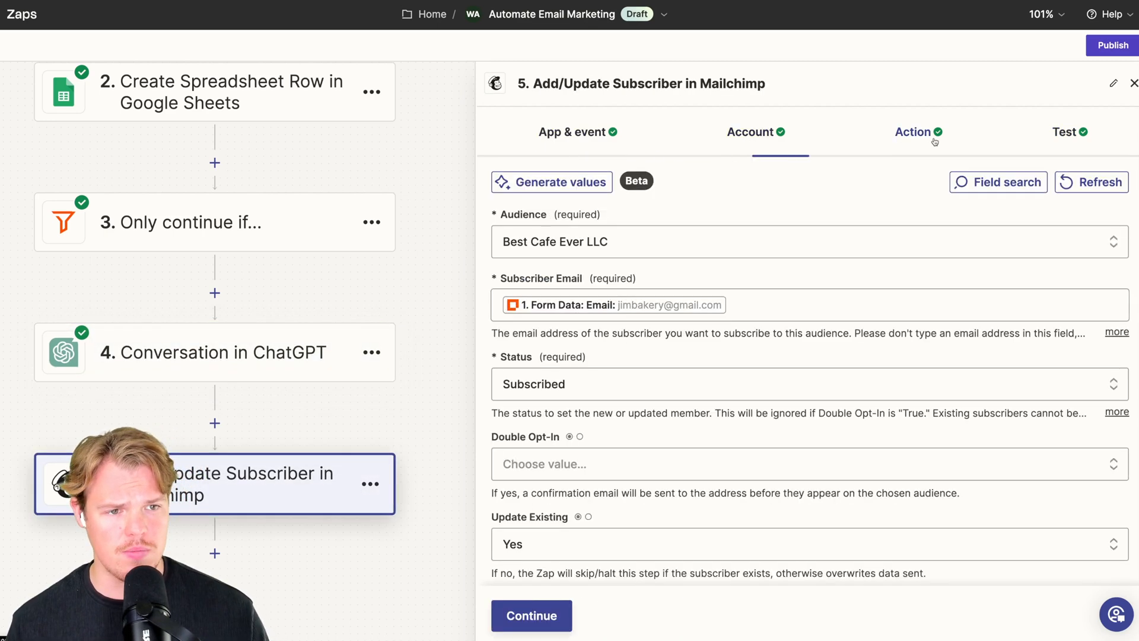
scroll("down", 3)
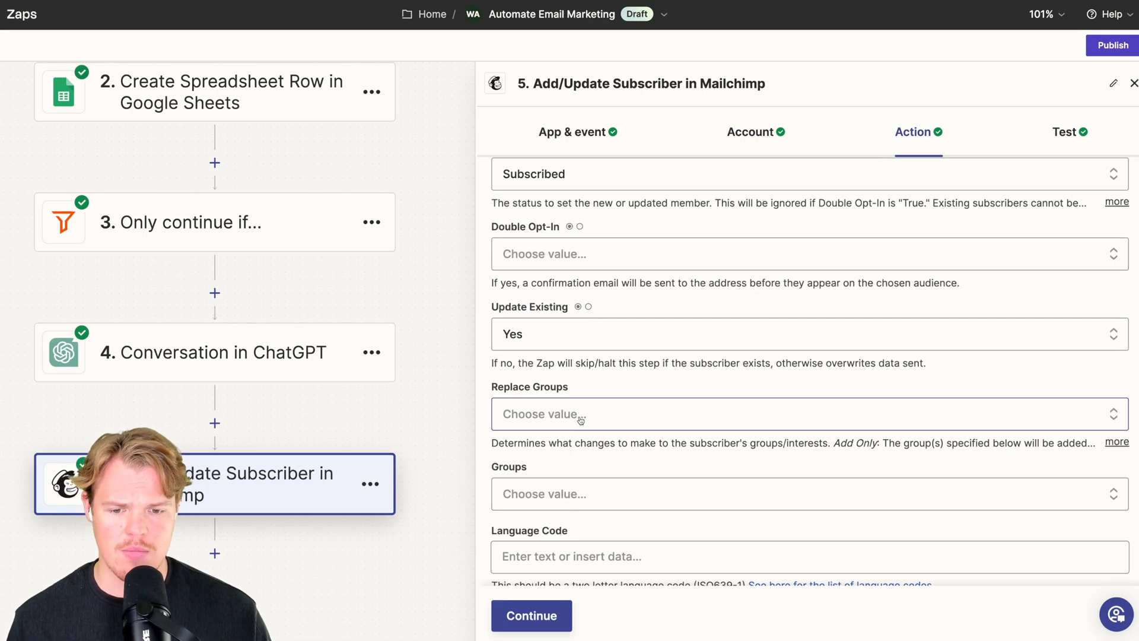
left_click(784, 447)
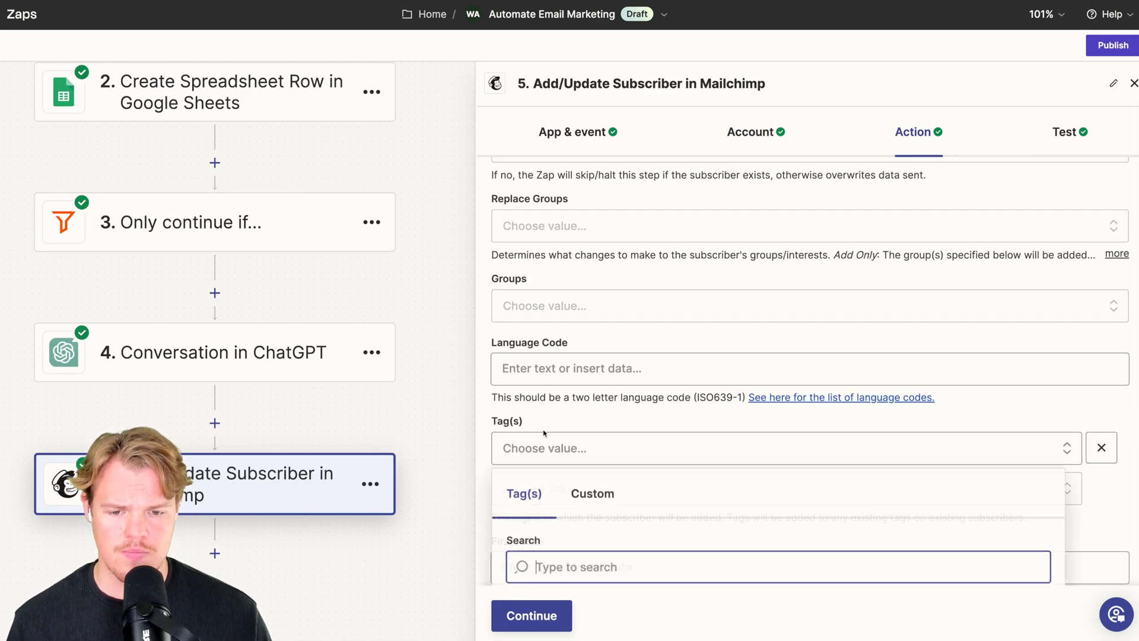
left_click(592, 492)
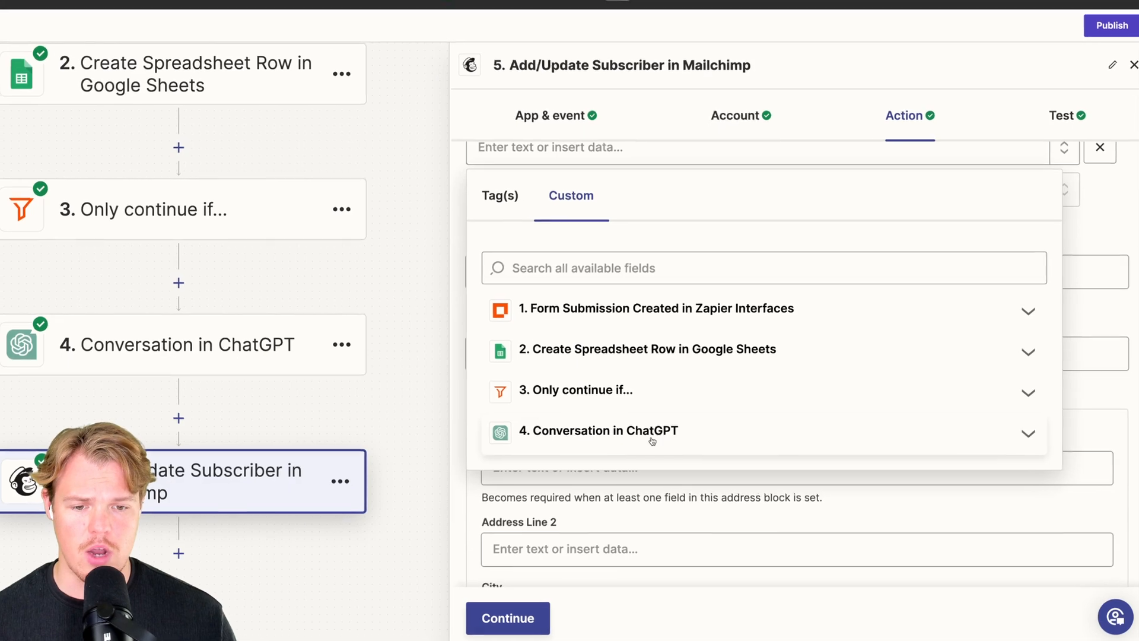
left_click(598, 430)
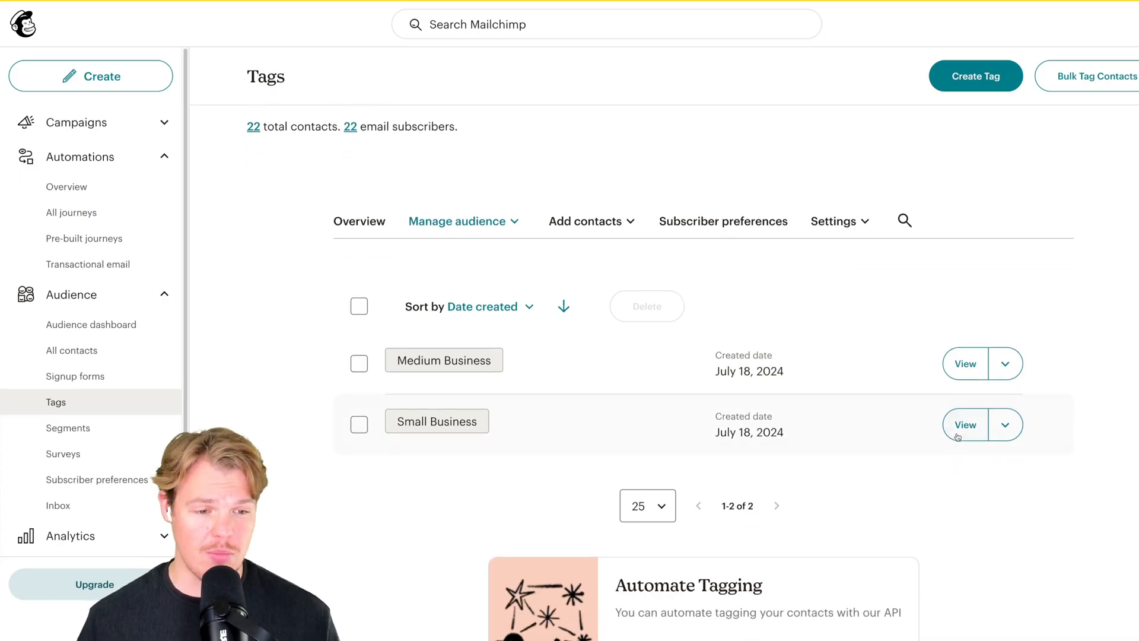
View the Small Business tag's contacts in Mailchimp, then open the Automations overview
left_click(965, 424)
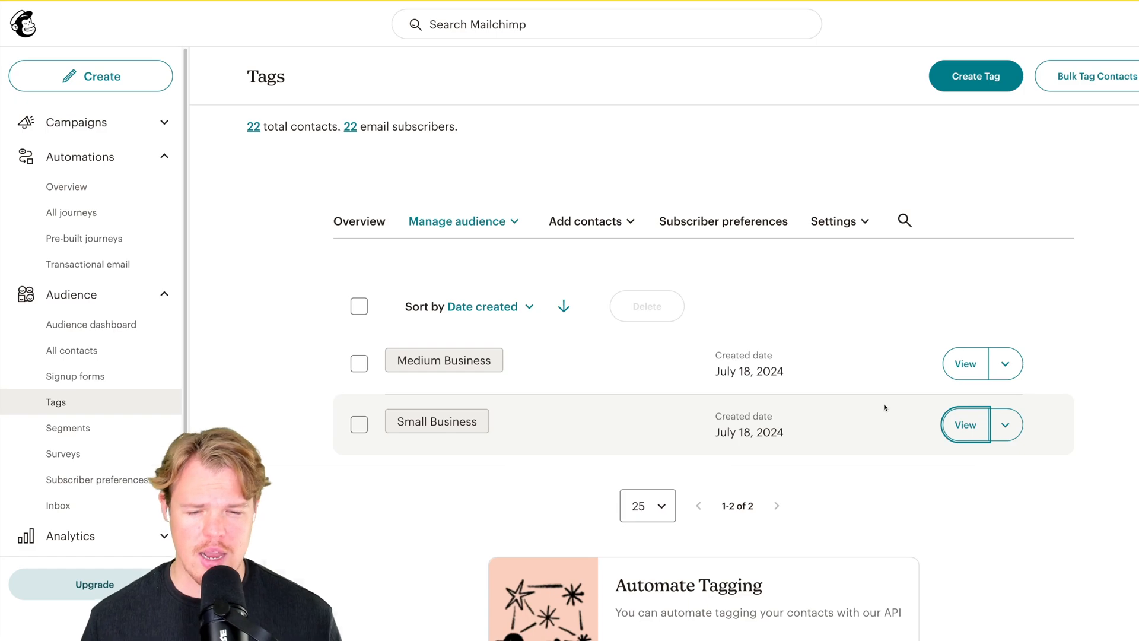
left_click(964, 424)
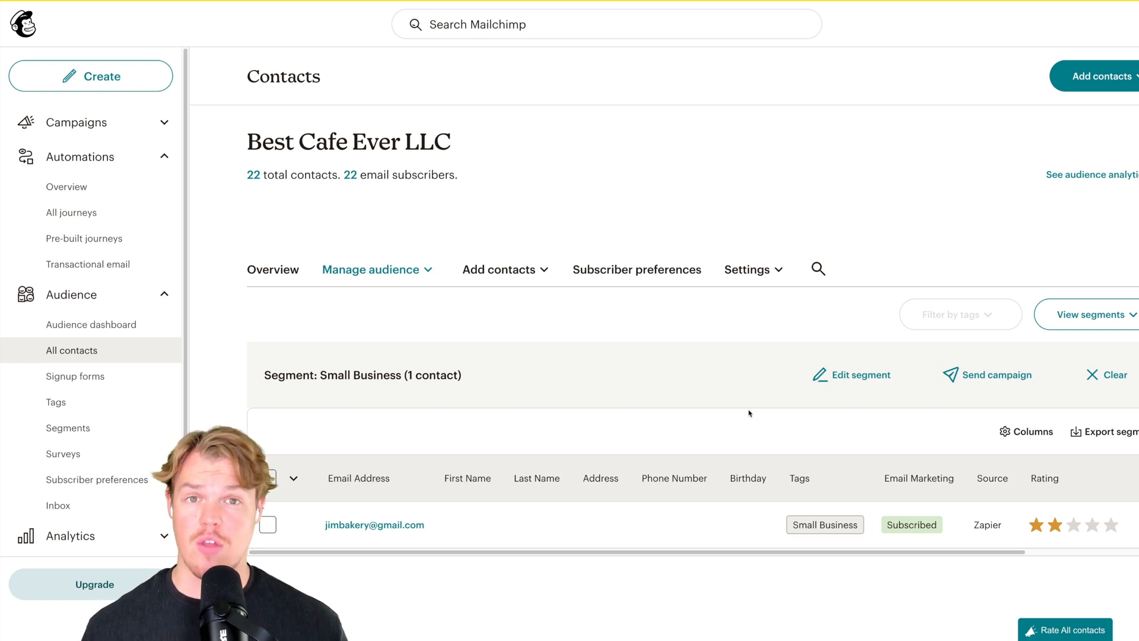
left_click(66, 185)
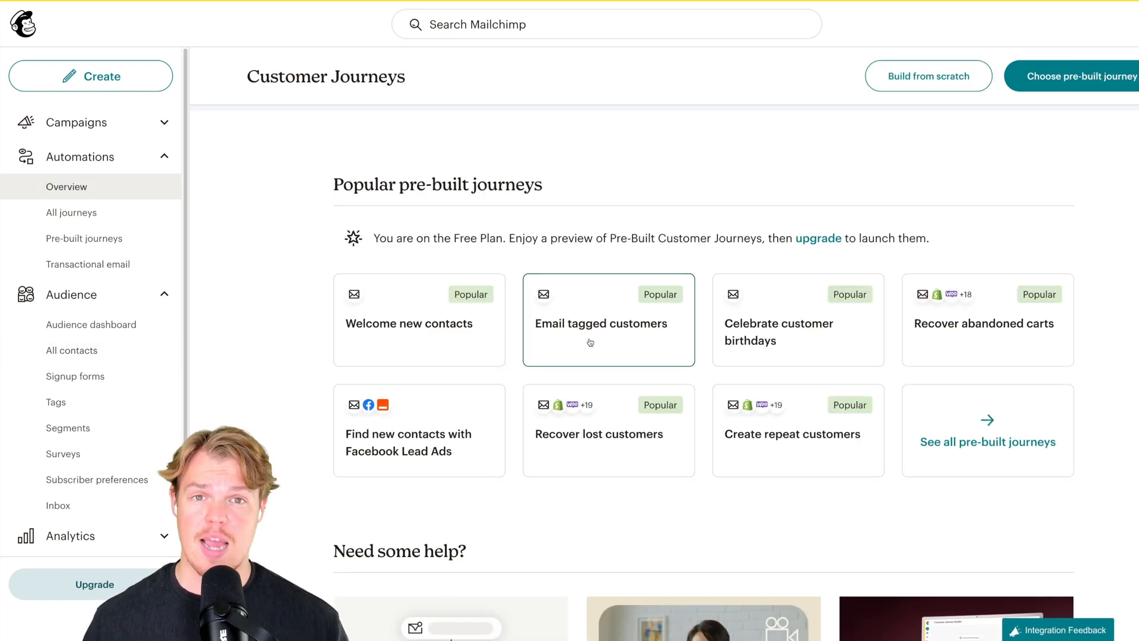